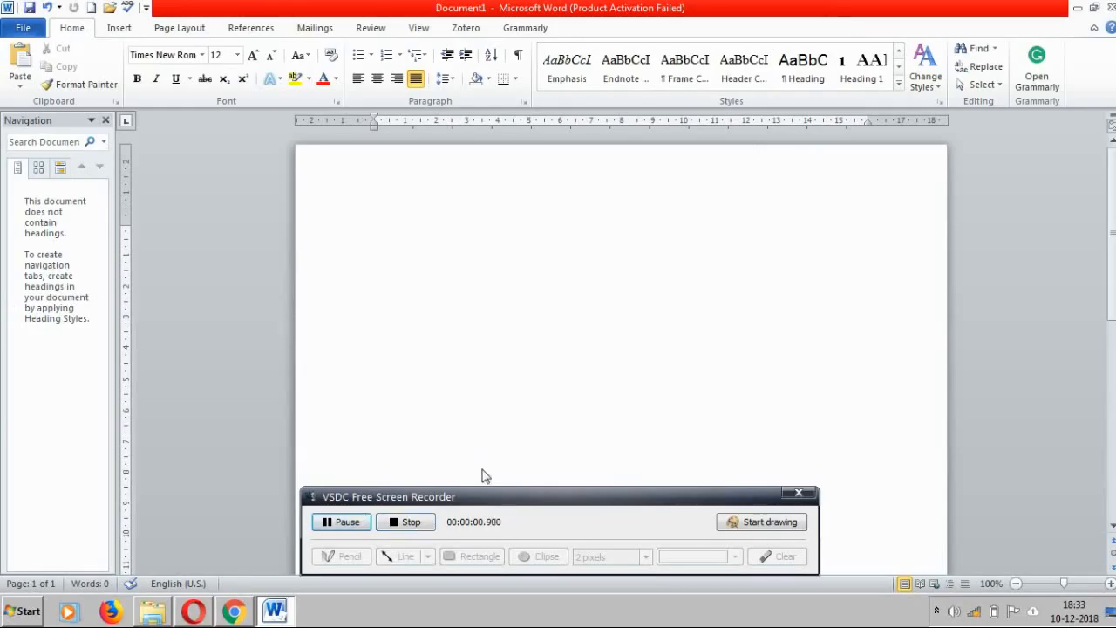
Switch from the blank Word document to the Chrome browser with the journal articles.
{"action": "left_click_drag", "start_coordinate": [387, 497], "coordinate": [941, 503]}
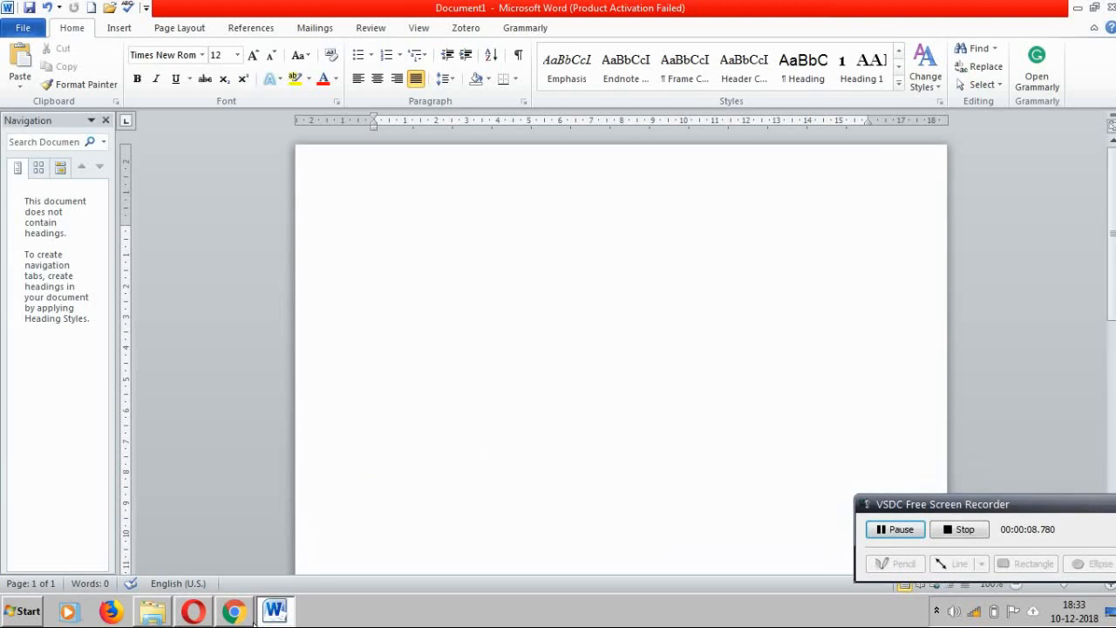
{"action": "left_click", "coordinate": [231, 610]}
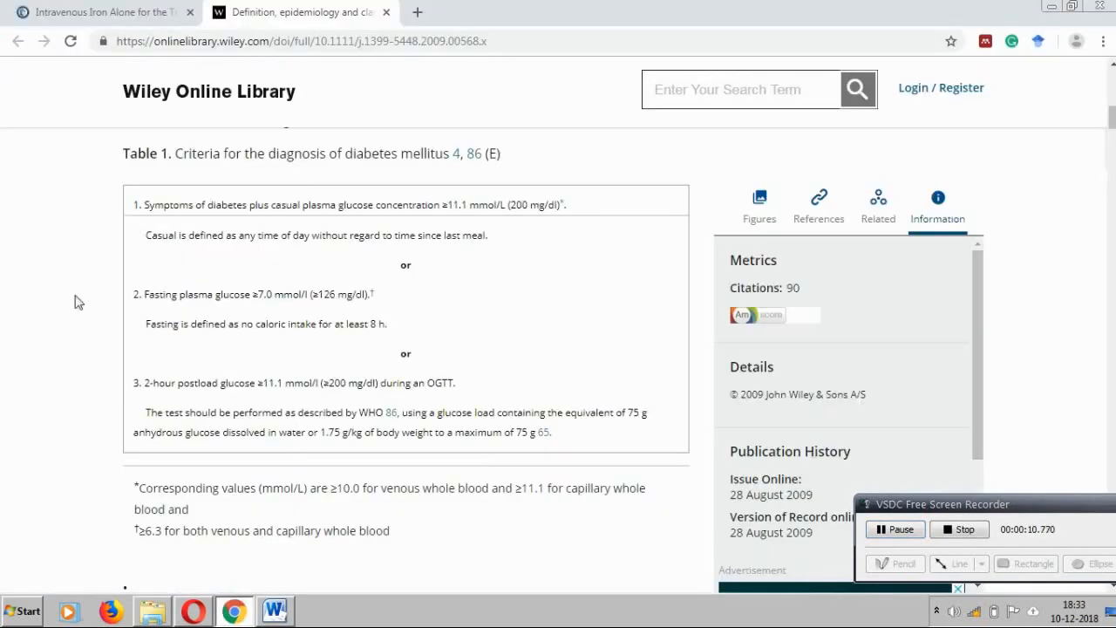
Copy the intravenous iron article's abstract paragraph and paste it into the Word document.
{"action": "left_click", "coordinate": [113, 16]}
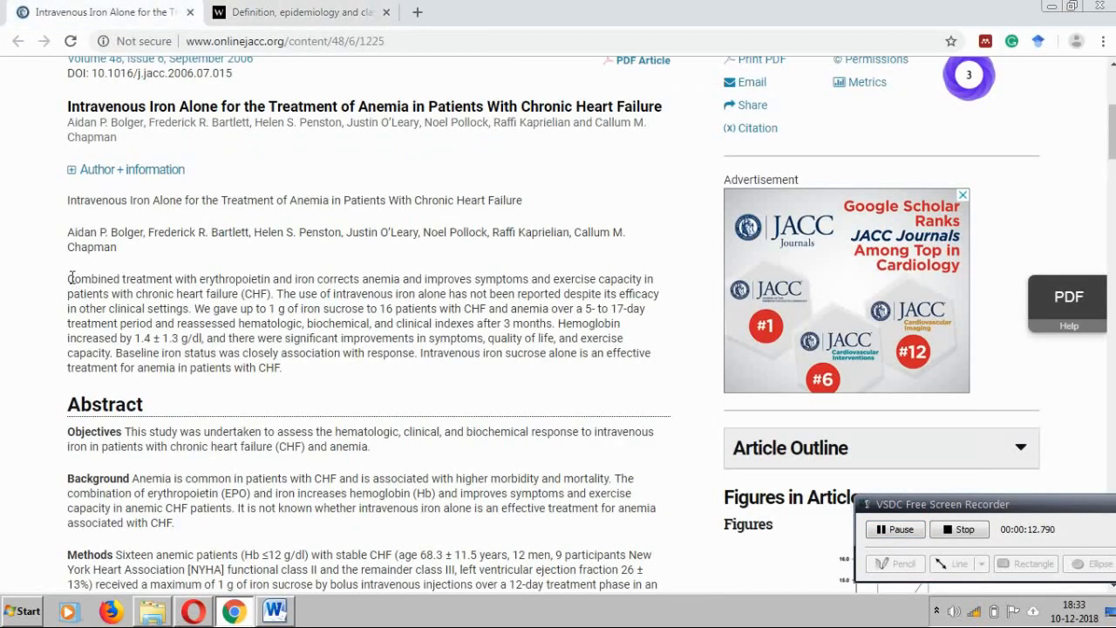
{"action": "left_click_drag", "start_coordinate": [68, 279], "coordinate": [281, 366]}
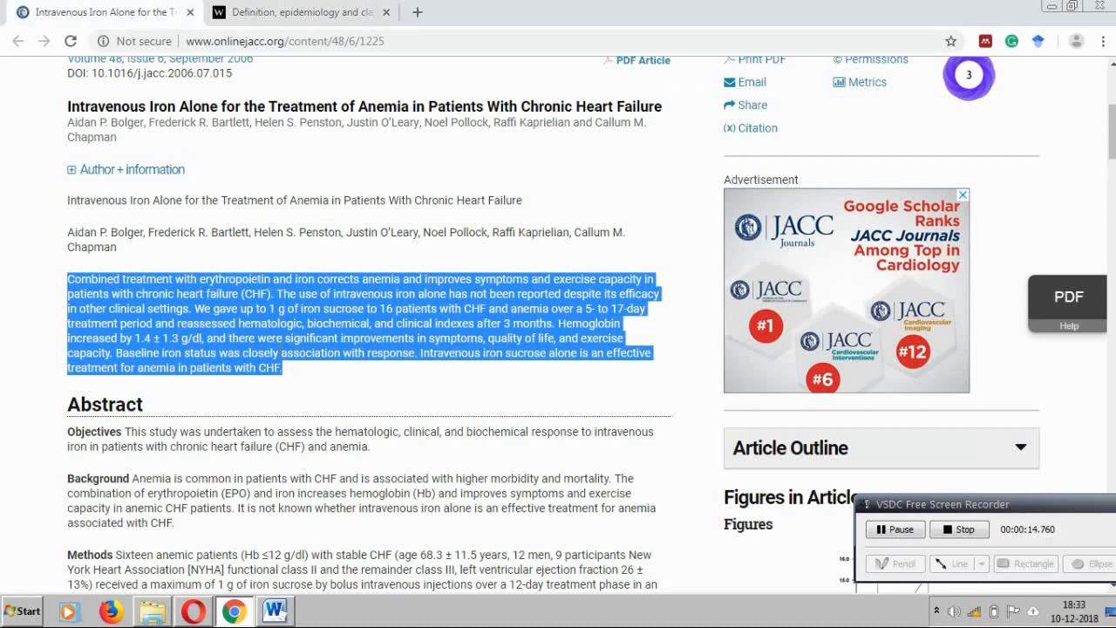
{"action": "left_click", "coordinate": [274, 610]}
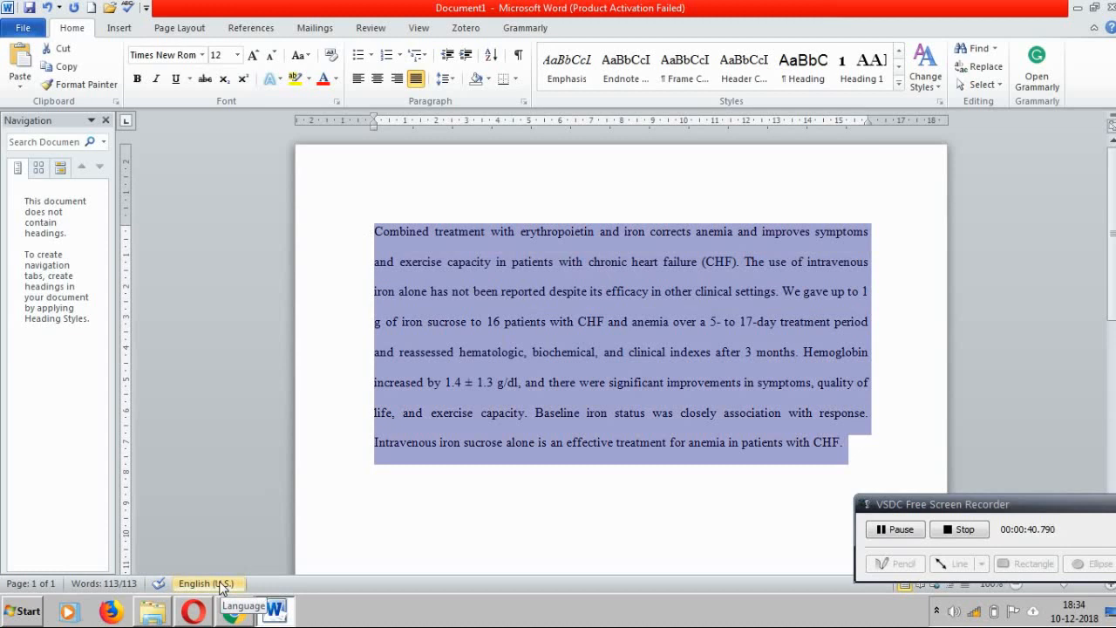
Set the abstract's proofing language to English (India) via the status-bar Language dialog.
{"action": "left_click", "coordinate": [207, 583]}
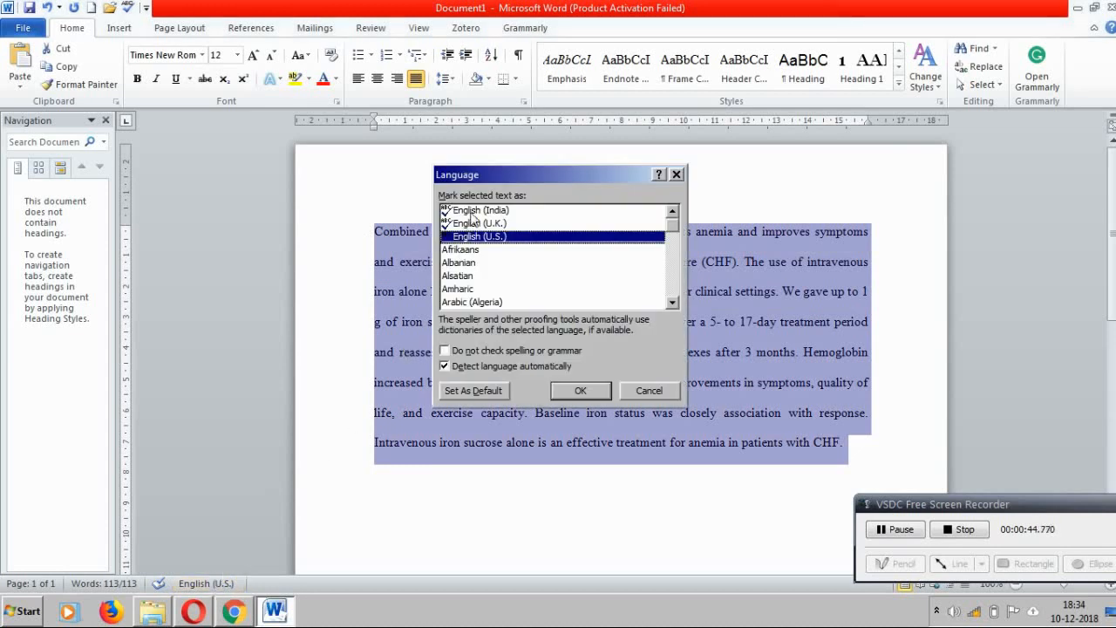
{"action": "left_click", "coordinate": [480, 209]}
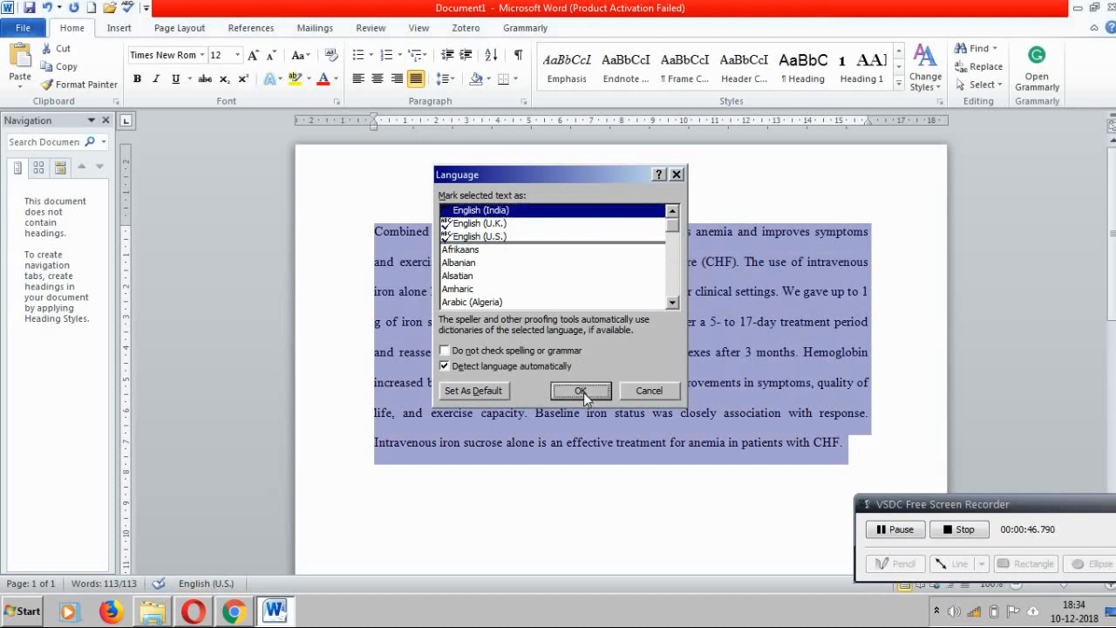
{"action": "left_click", "coordinate": [581, 391]}
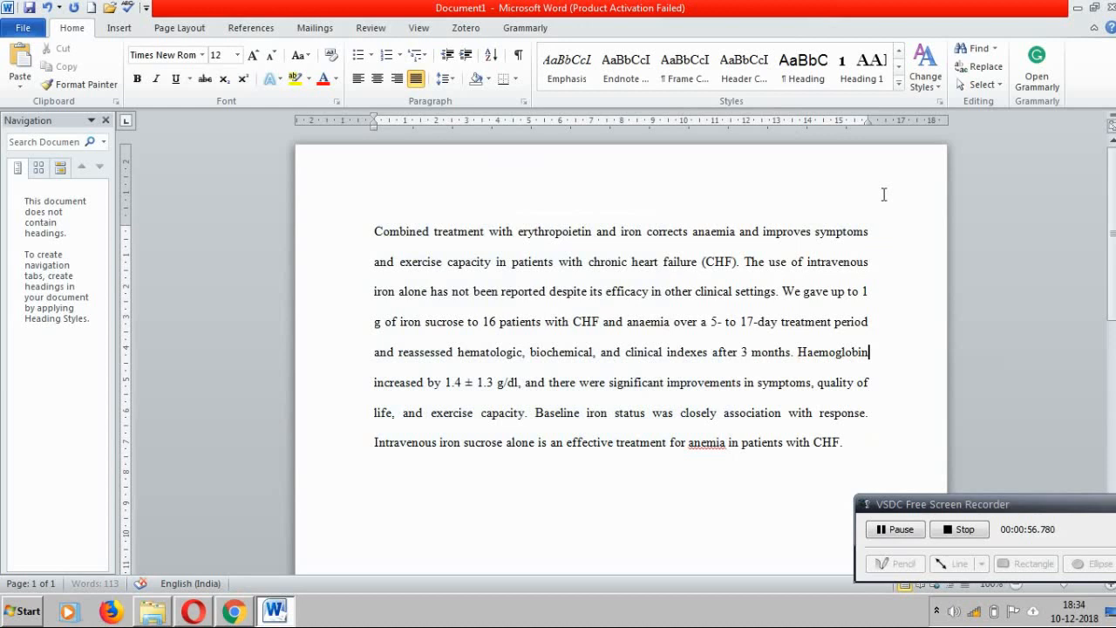
Correct the flagged 'anemia' in the final sentence to 'anaemia' from the spelling suggestions.
{"action": "right_click", "coordinate": [706, 443]}
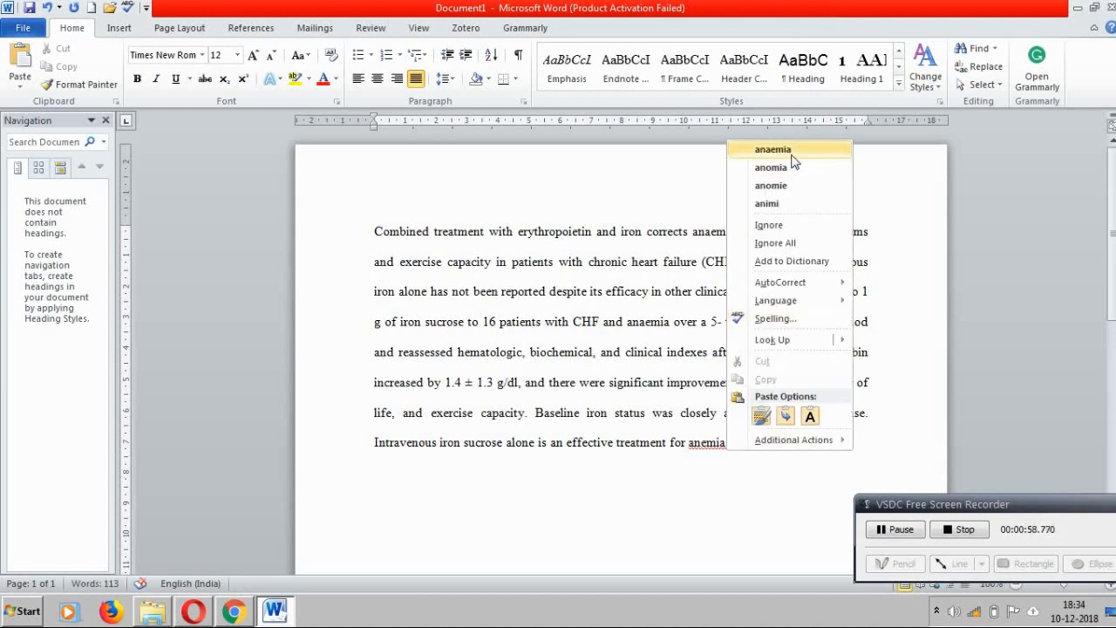
{"action": "left_click", "coordinate": [771, 150]}
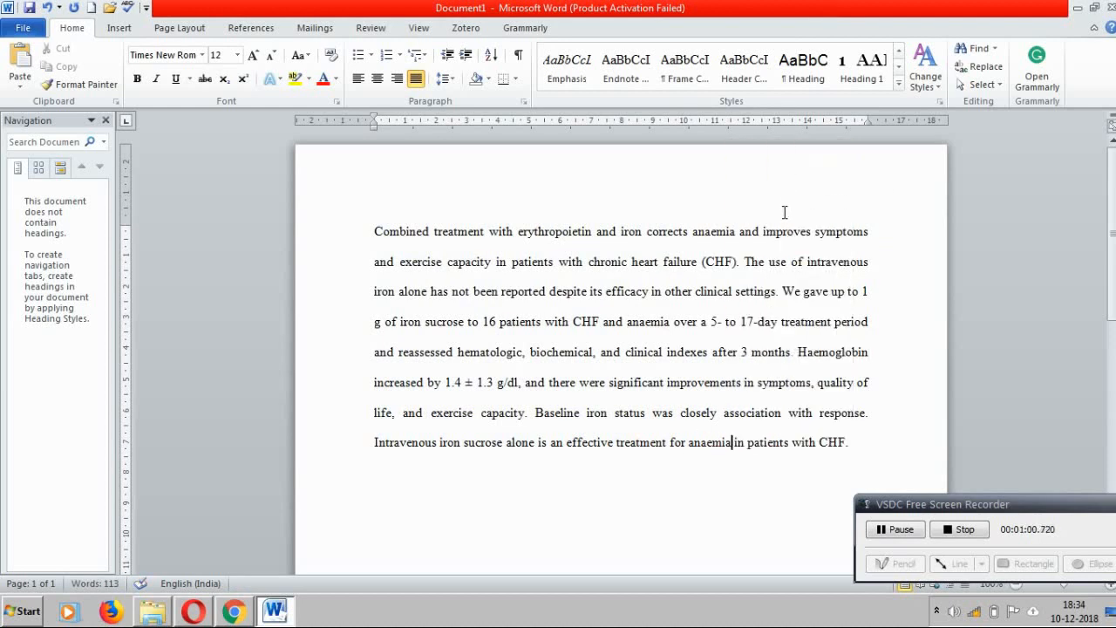
{"action": "mouse_move", "coordinate": [764, 262]}
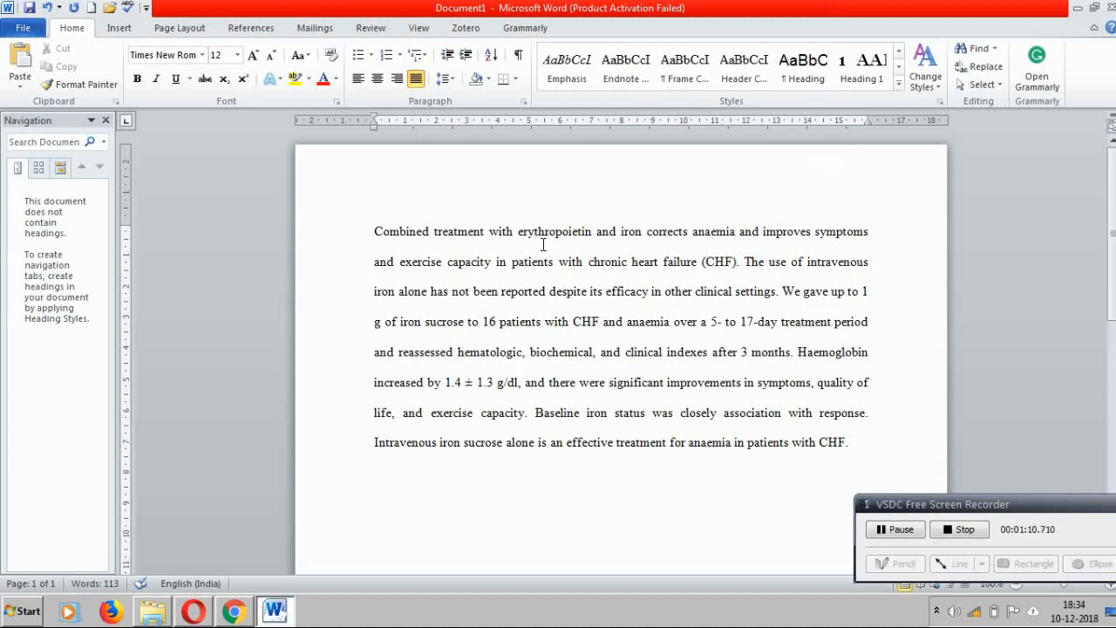
{"action": "left_click", "coordinate": [731, 443]}
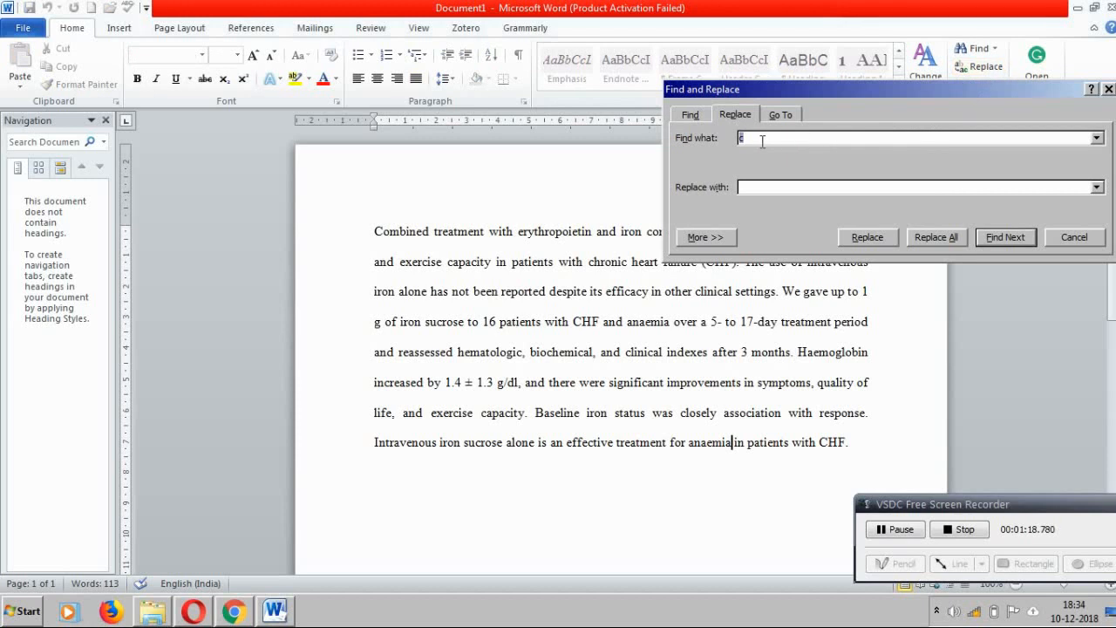
Replace all three occurrences of 'treatment' with 'managemnet' and close Find and Replace.
{"action": "type", "text": "treatment"}
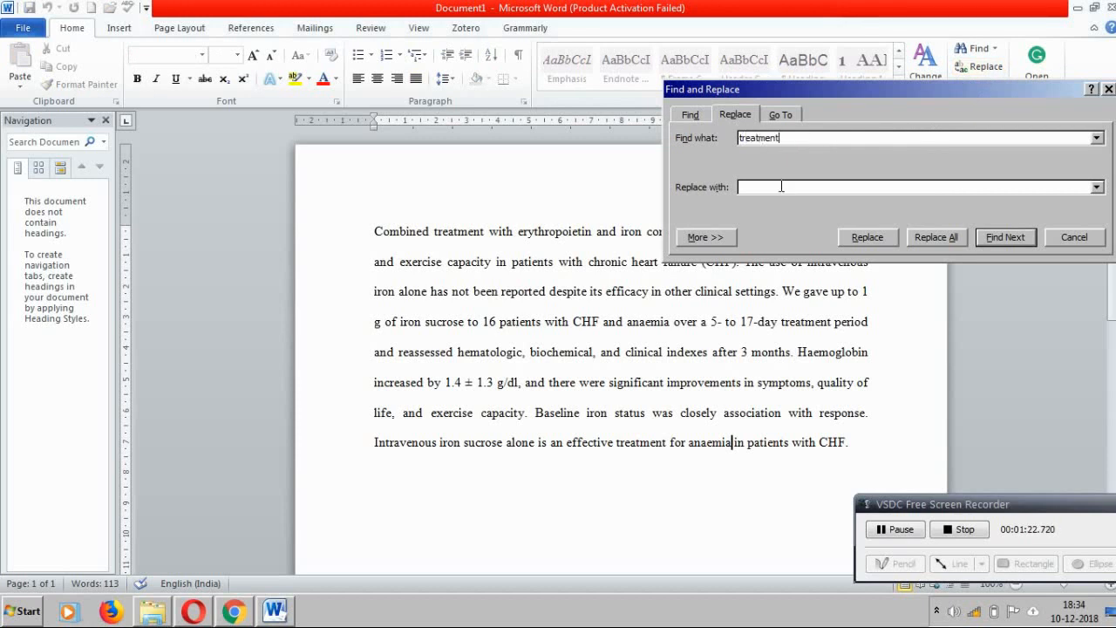
{"action": "type", "text": "managemnet"}
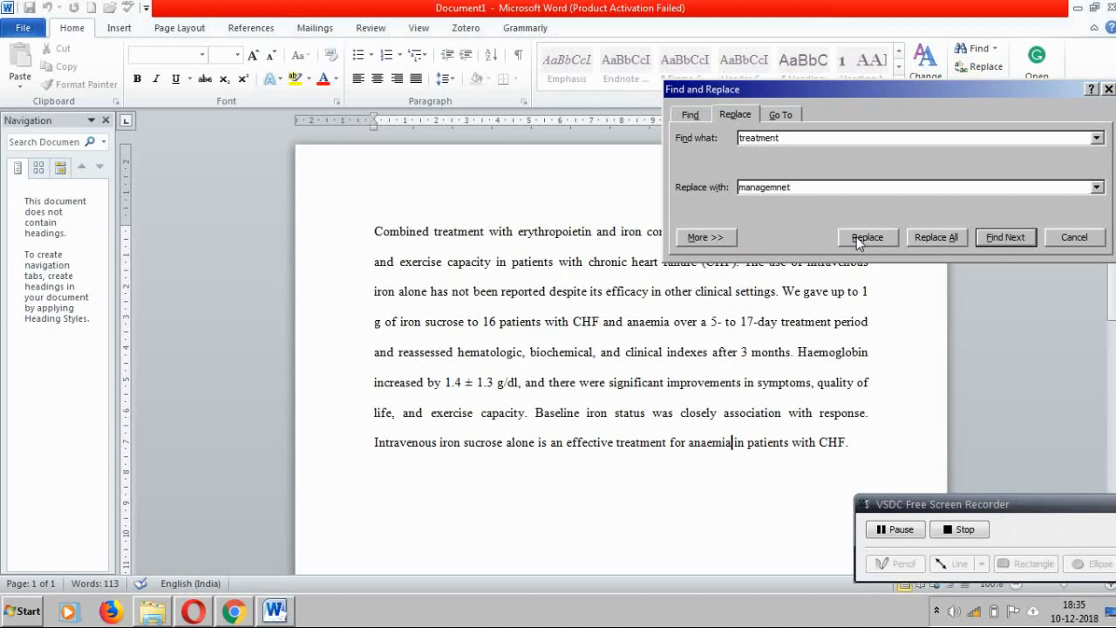
{"action": "mouse_move", "coordinate": [935, 242]}
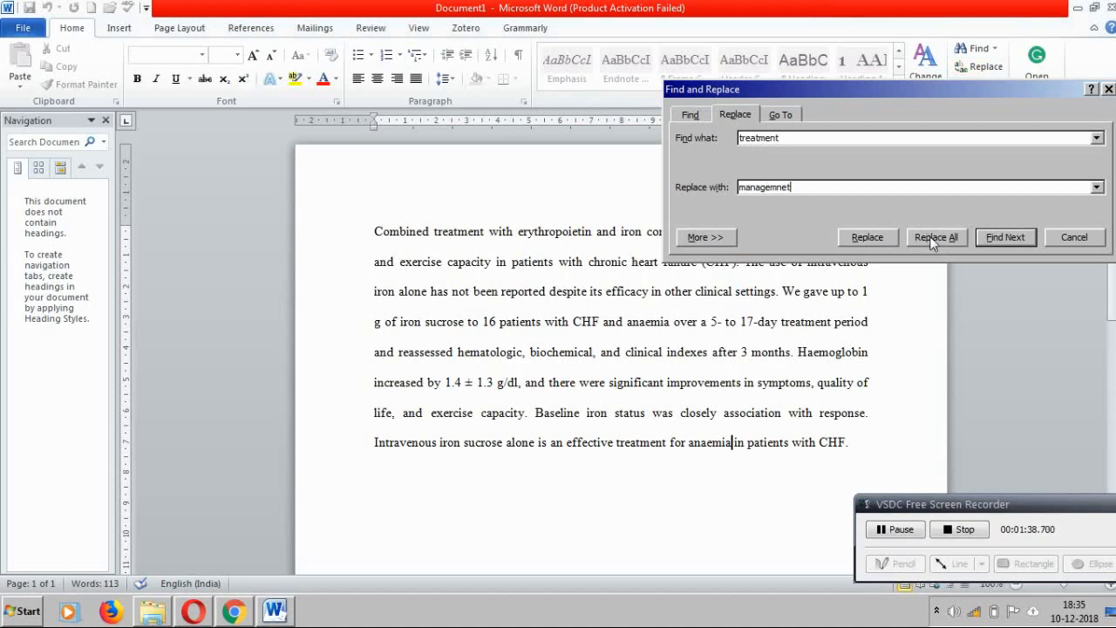
{"action": "left_click", "coordinate": [936, 237]}
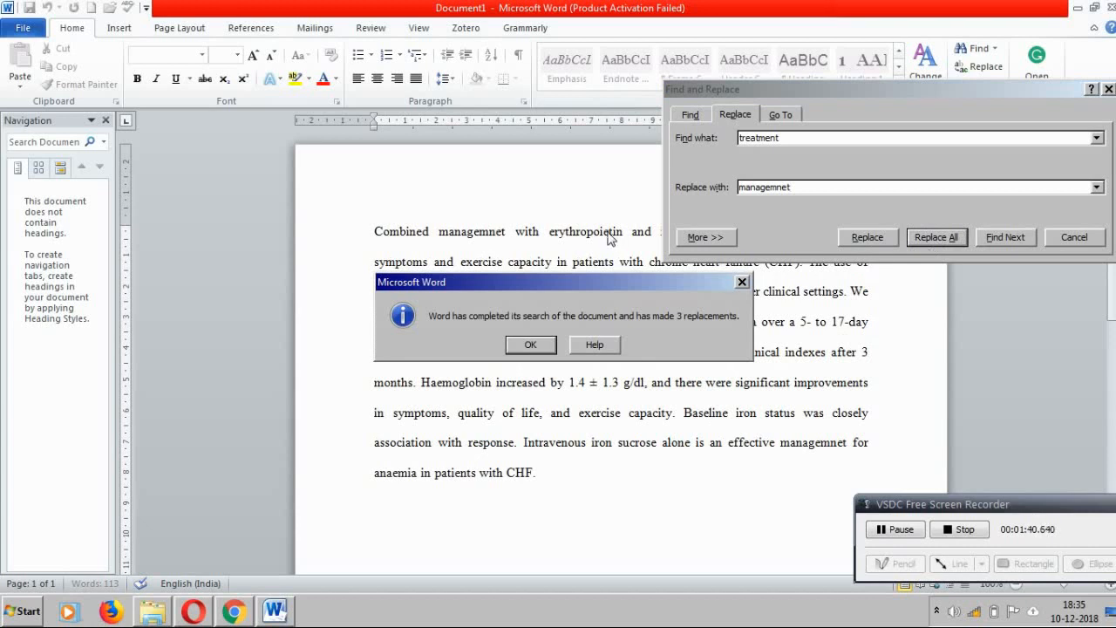
{"action": "mouse_move", "coordinate": [633, 338]}
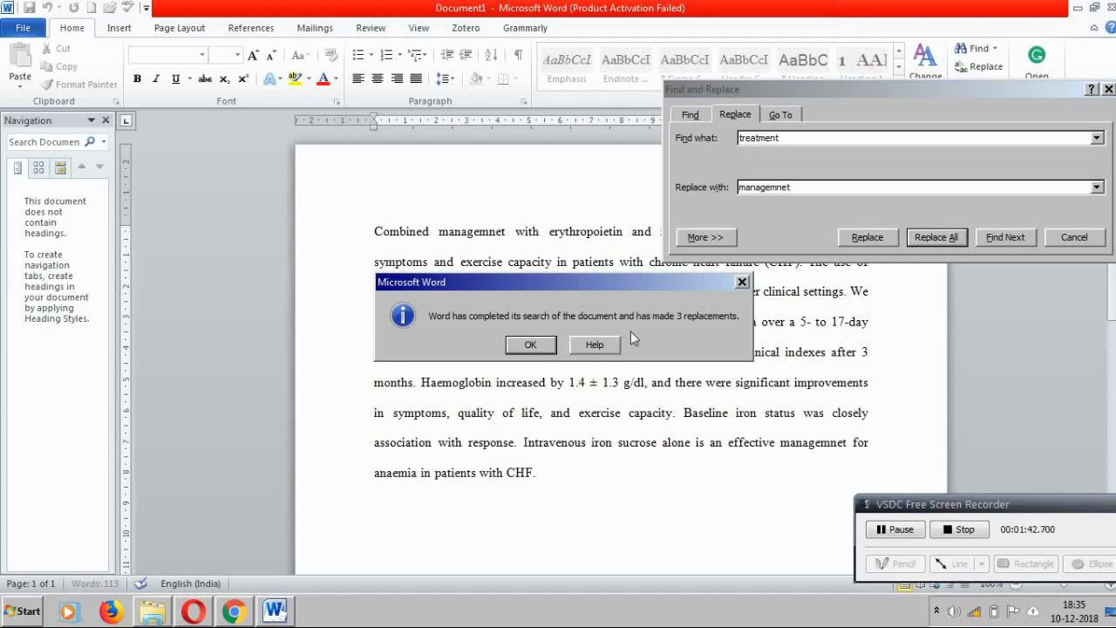
{"action": "left_click", "coordinate": [530, 345]}
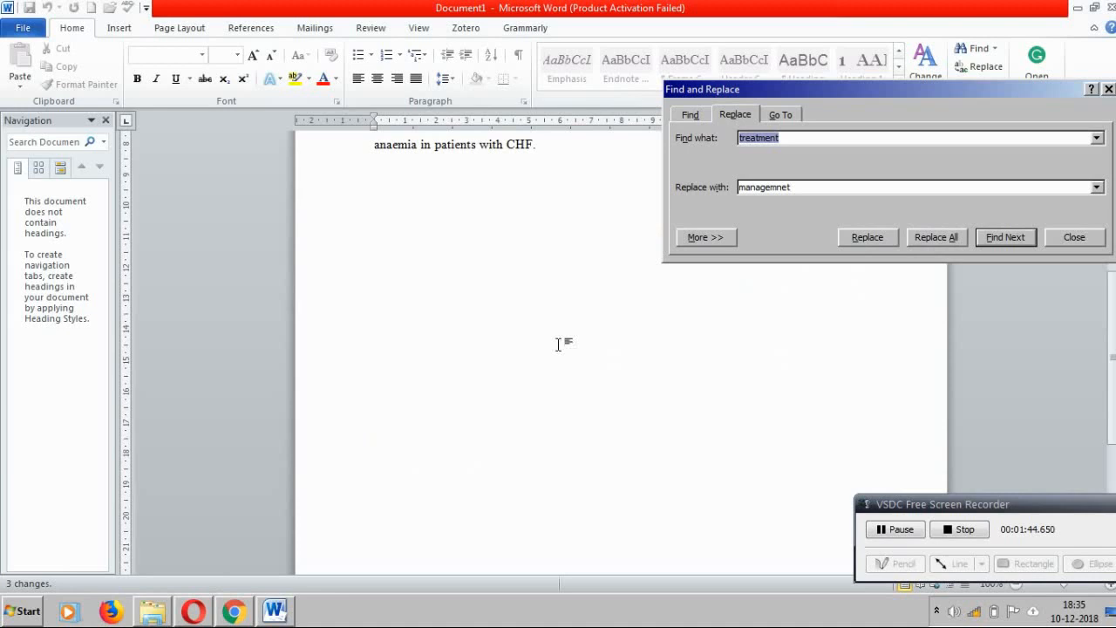
{"action": "left_click", "coordinate": [1074, 237]}
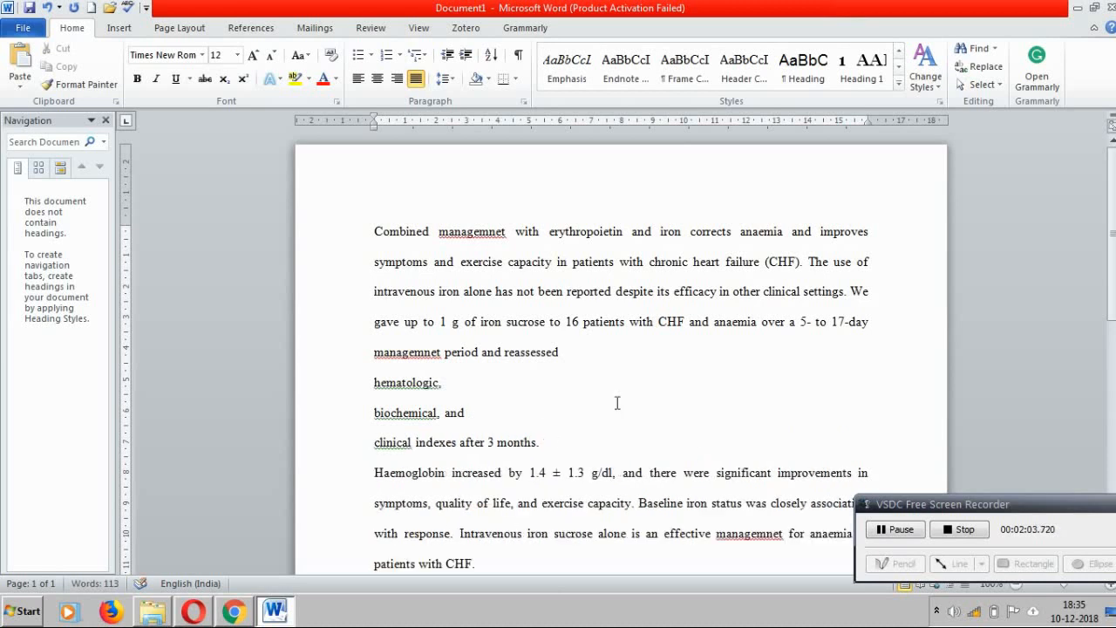
Format the hematologic, biochemical and clinical lines as a lettered a), b), c) list.
{"action": "left_click_drag", "start_coordinate": [374, 382], "coordinate": [541, 443]}
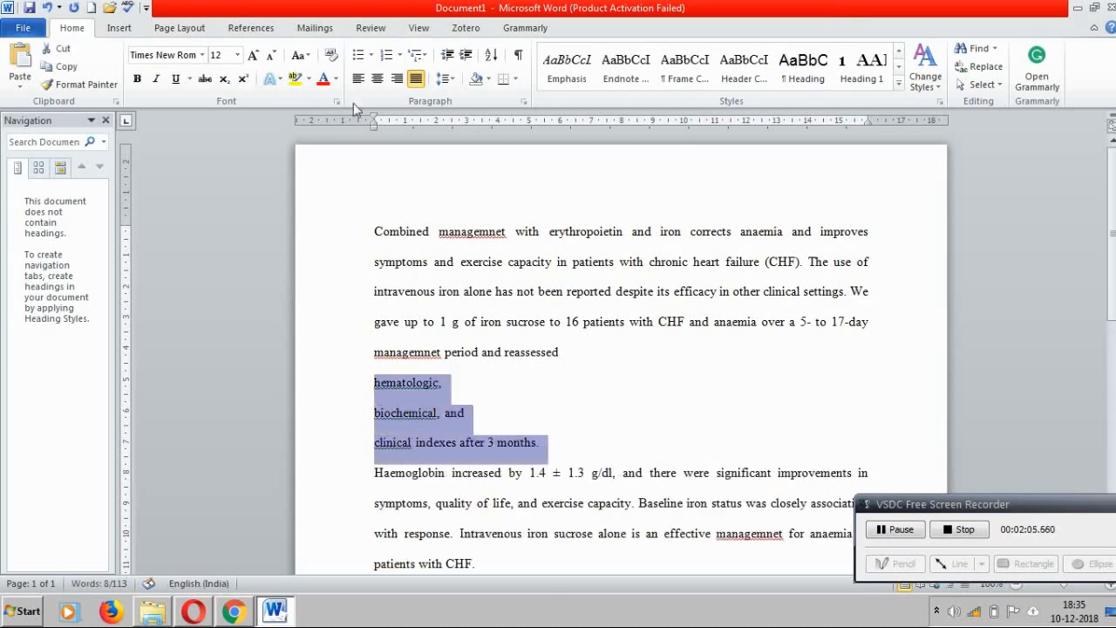
{"action": "left_click", "coordinate": [394, 55]}
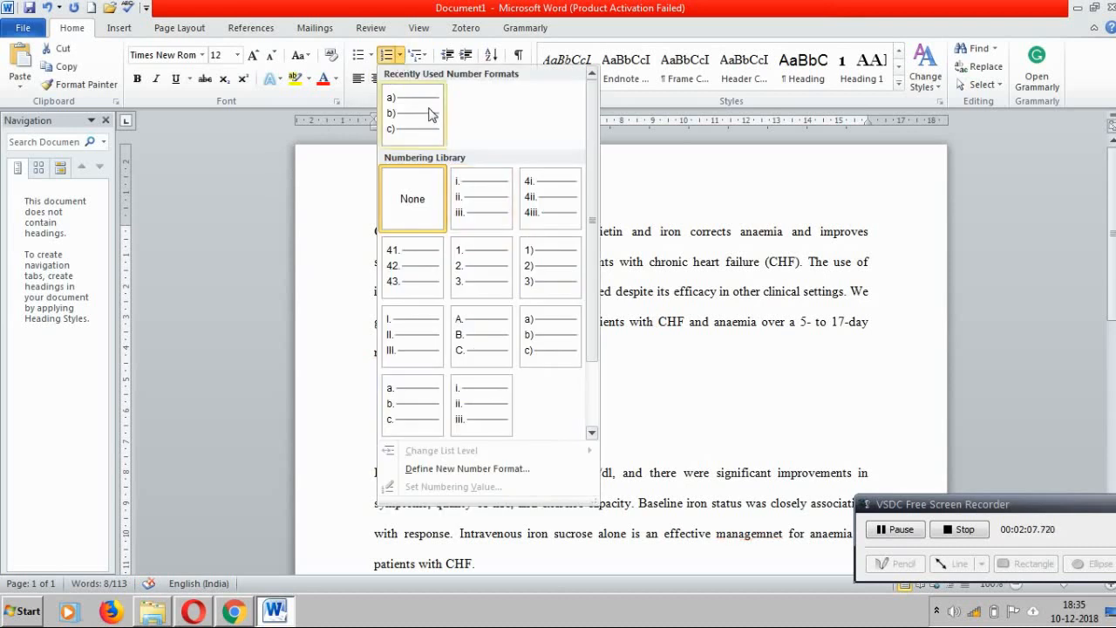
{"action": "mouse_move", "coordinate": [431, 143]}
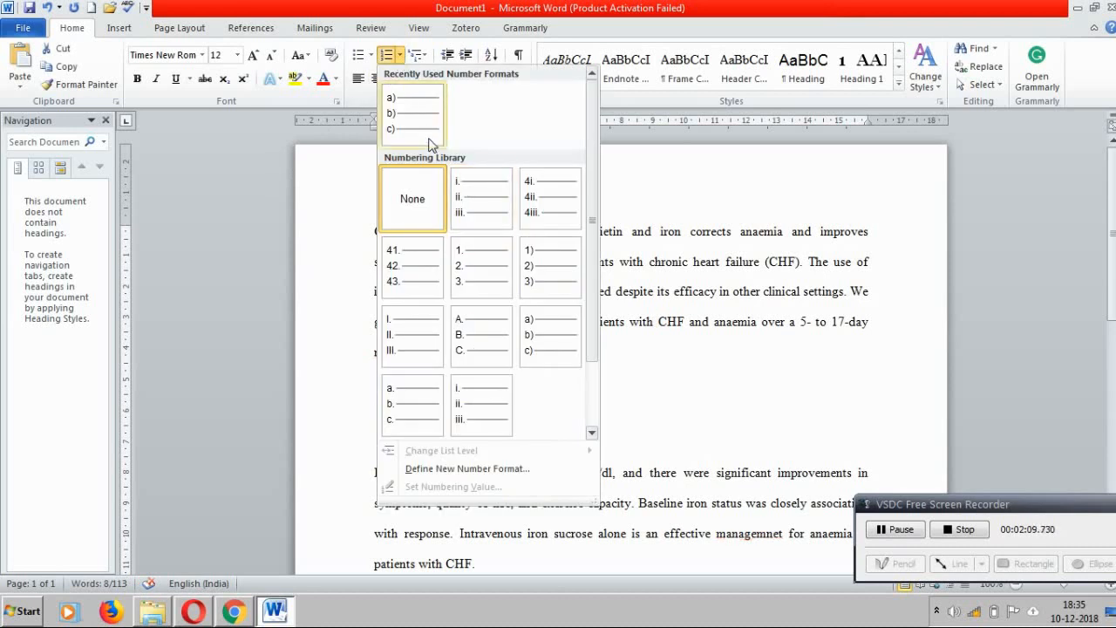
{"action": "left_click", "coordinate": [412, 113]}
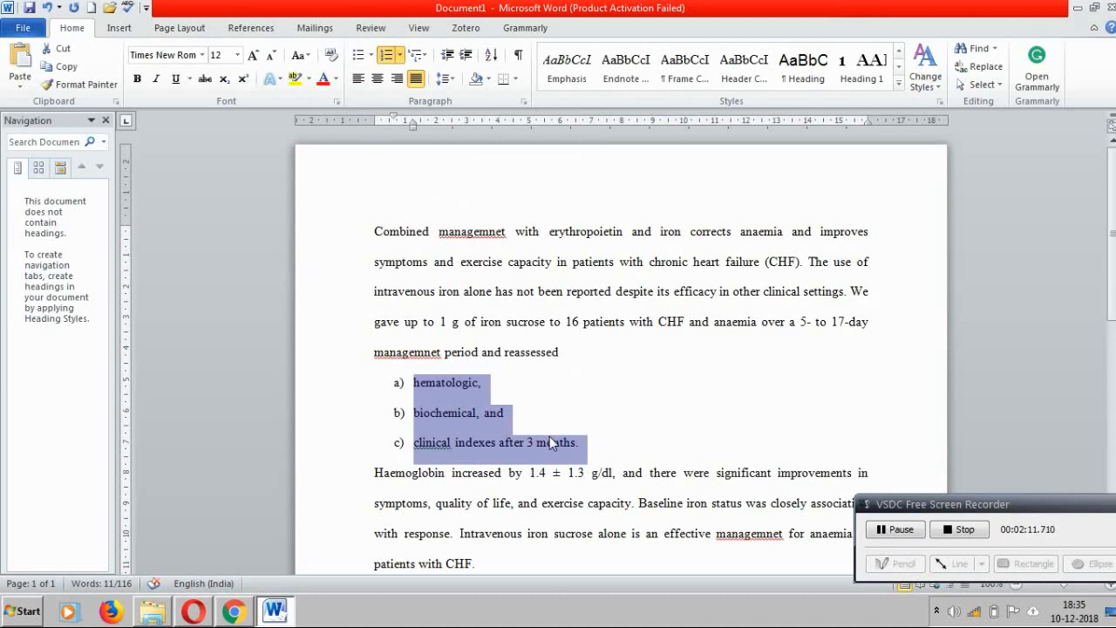
{"action": "mouse_move", "coordinate": [415, 399]}
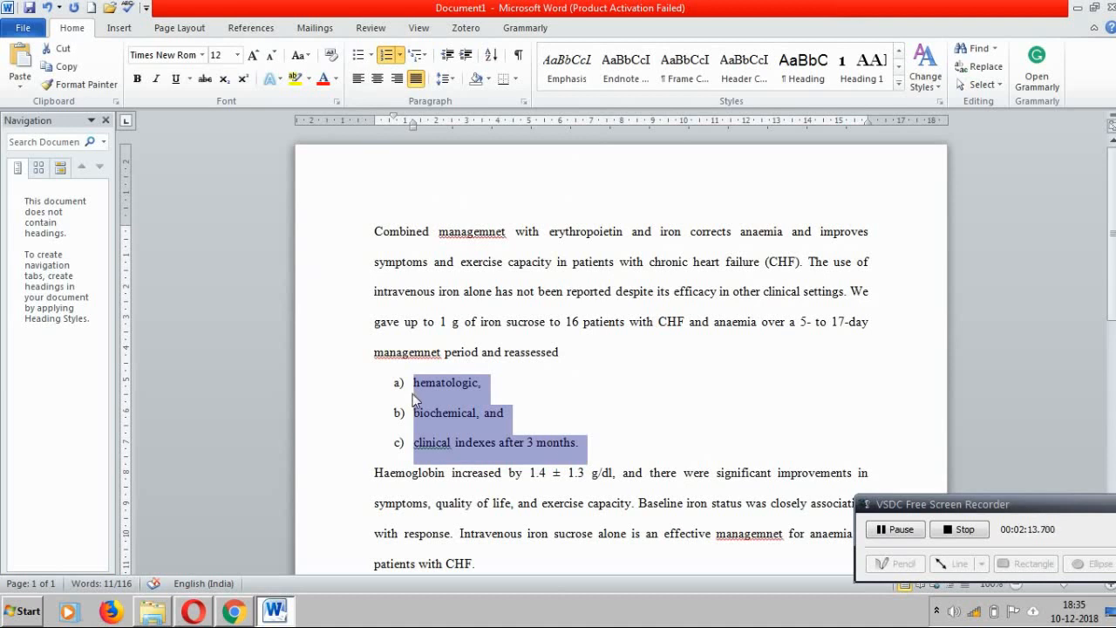
{"action": "mouse_move", "coordinate": [422, 401]}
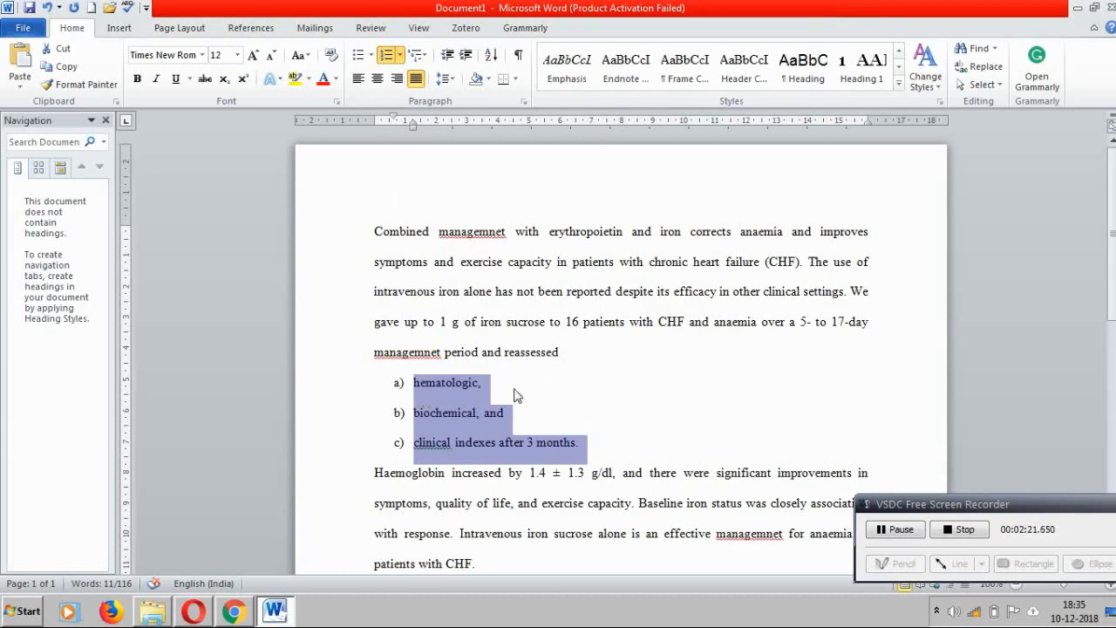
{"action": "left_click", "coordinate": [537, 353]}
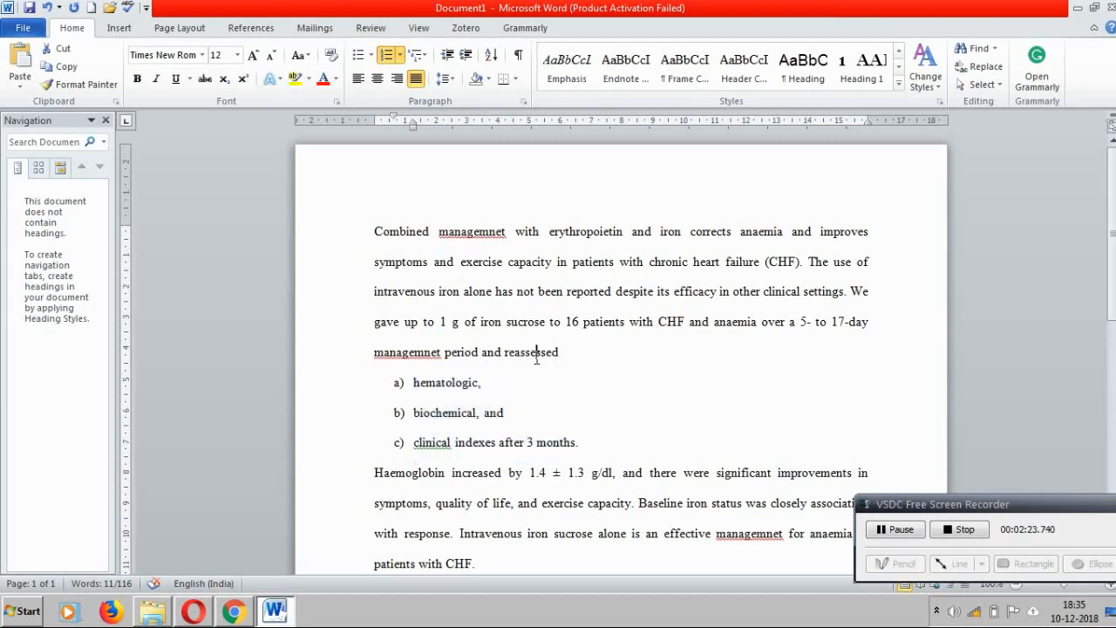
Swap reassessed for 'reviewed', significant for 'important', and association for 'relationship'.
{"action": "right_click", "coordinate": [538, 352]}
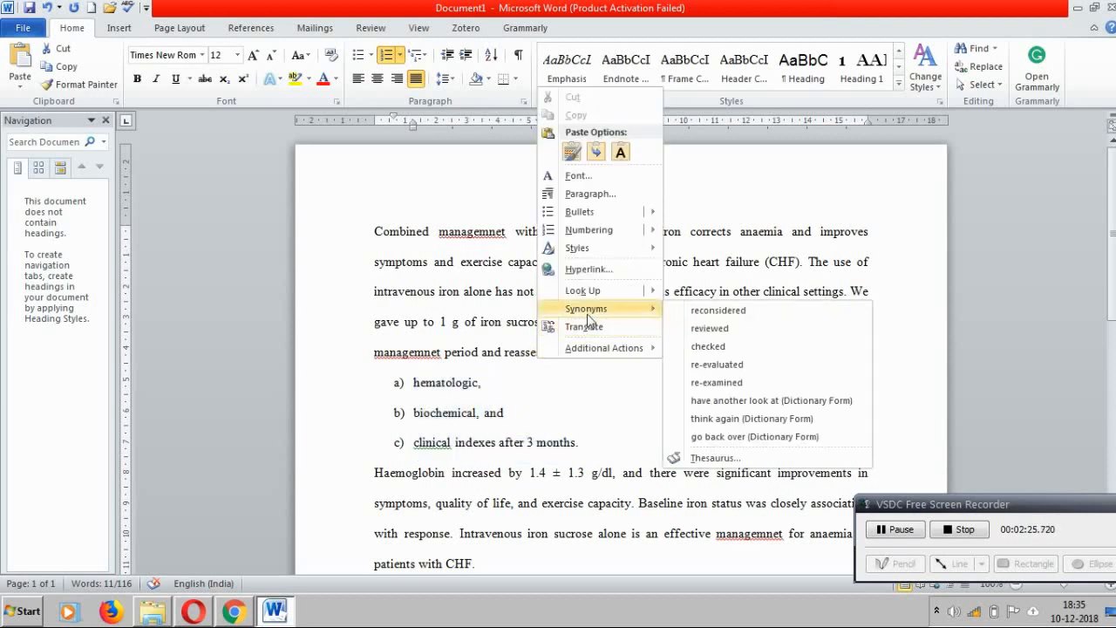
{"action": "mouse_move", "coordinate": [691, 310]}
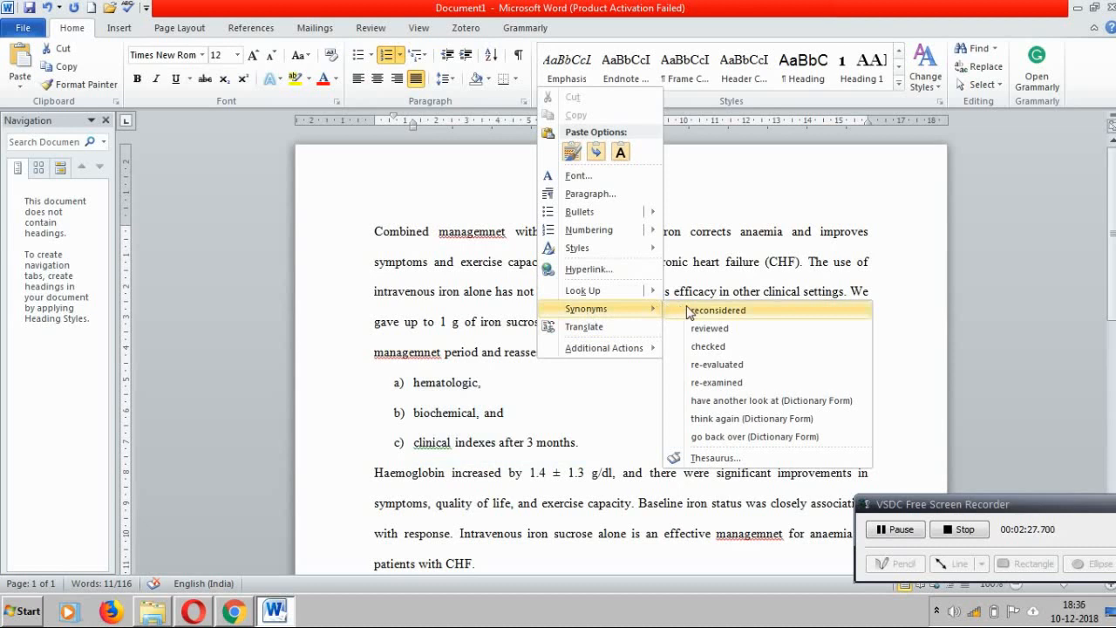
{"action": "mouse_move", "coordinate": [708, 328]}
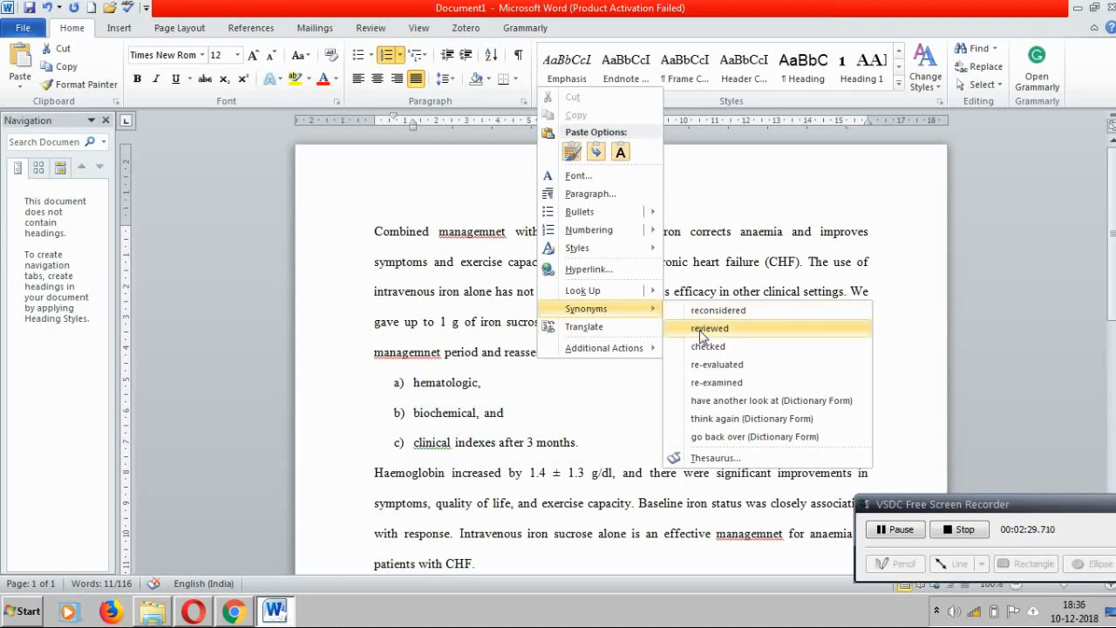
{"action": "left_click", "coordinate": [707, 328]}
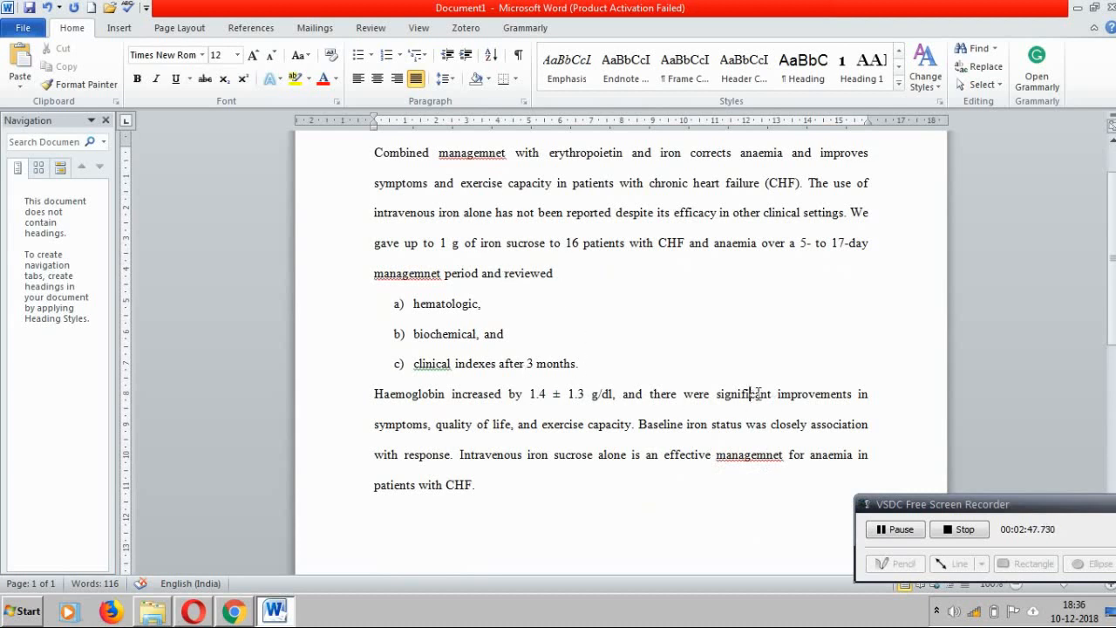
{"action": "type", "text": "important"}
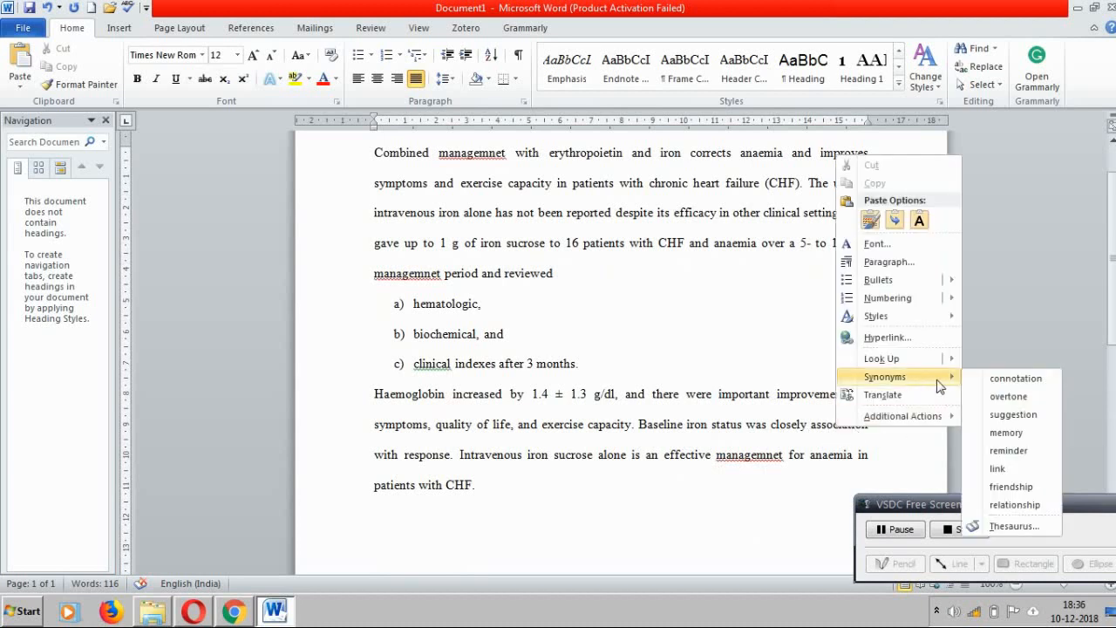
{"action": "left_click", "coordinate": [1014, 504]}
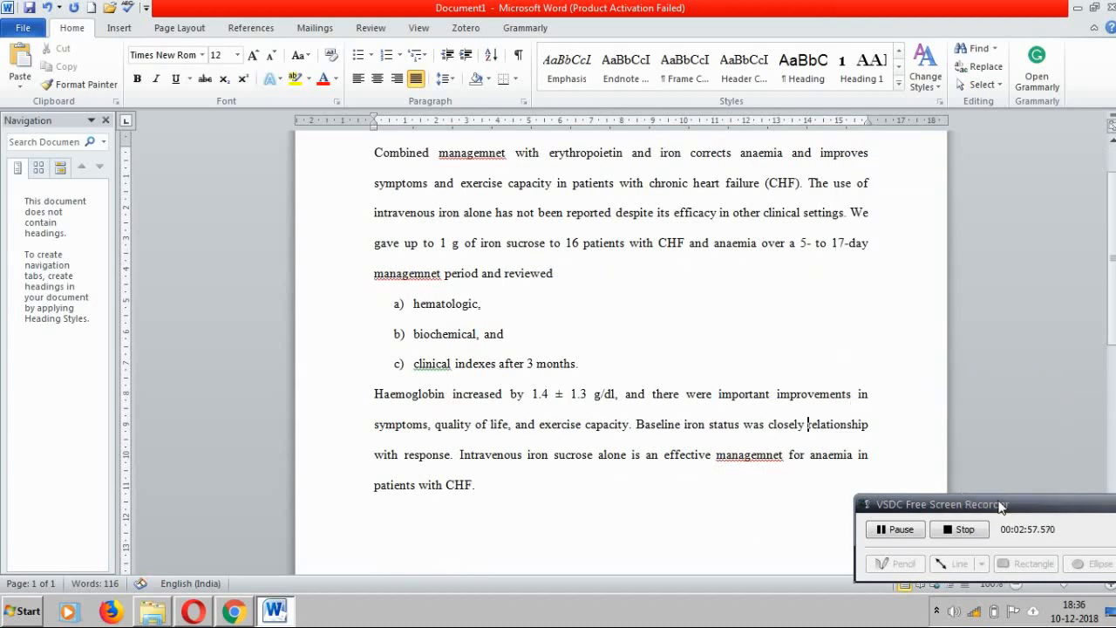
{"action": "mouse_move", "coordinate": [349, 489]}
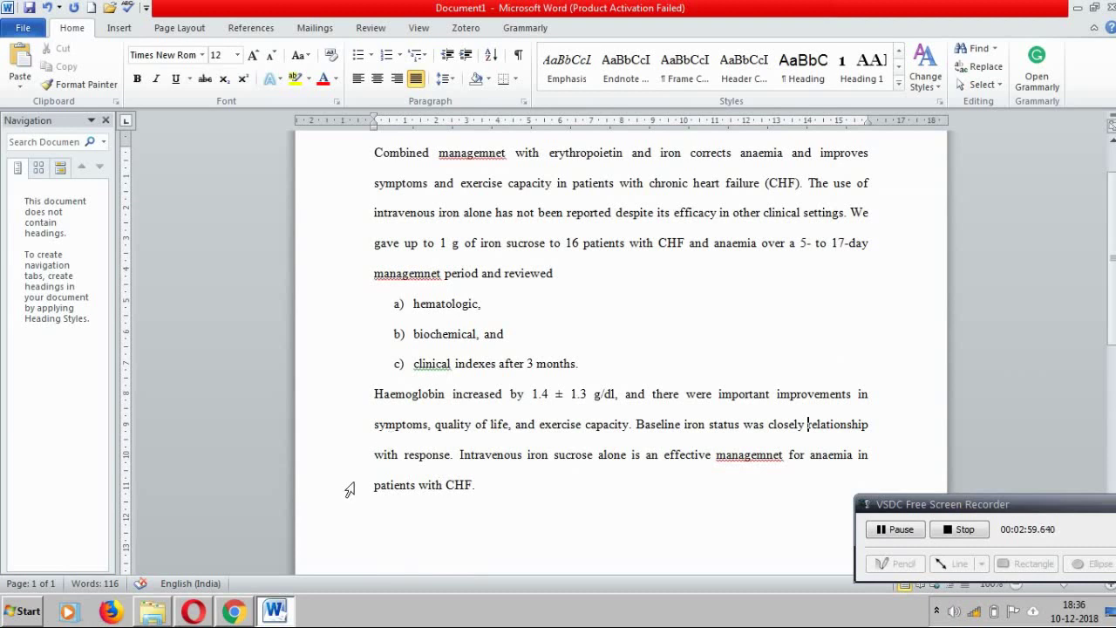
Locate and select Table 1 of diabetes diagnosis criteria in the Wiley article, then return to Word.
{"action": "left_click", "coordinate": [234, 611]}
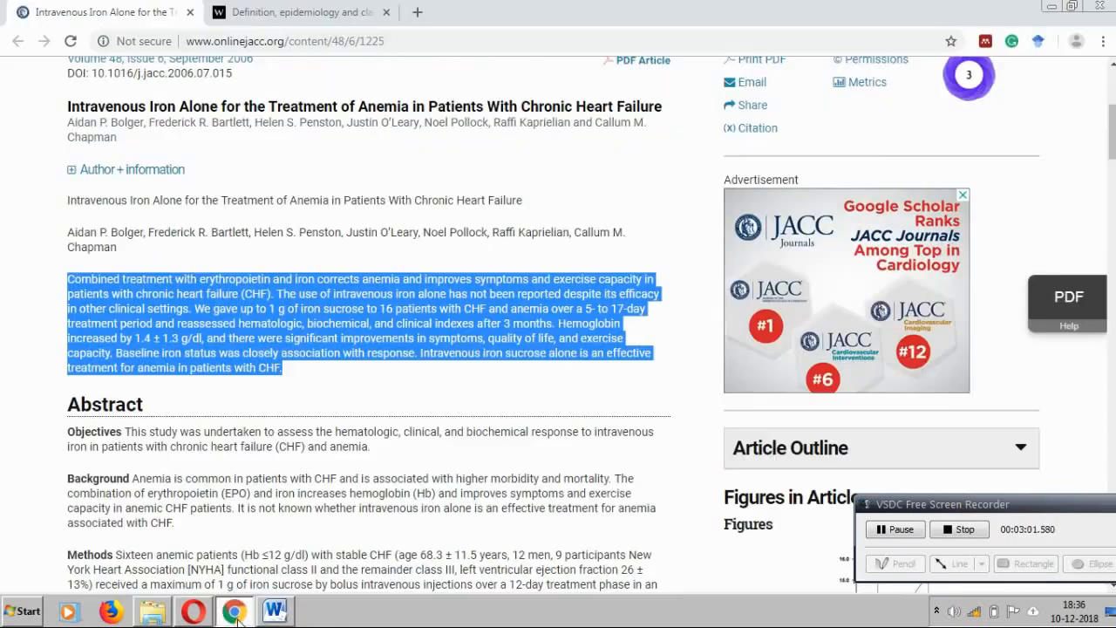
{"action": "left_click", "coordinate": [305, 12]}
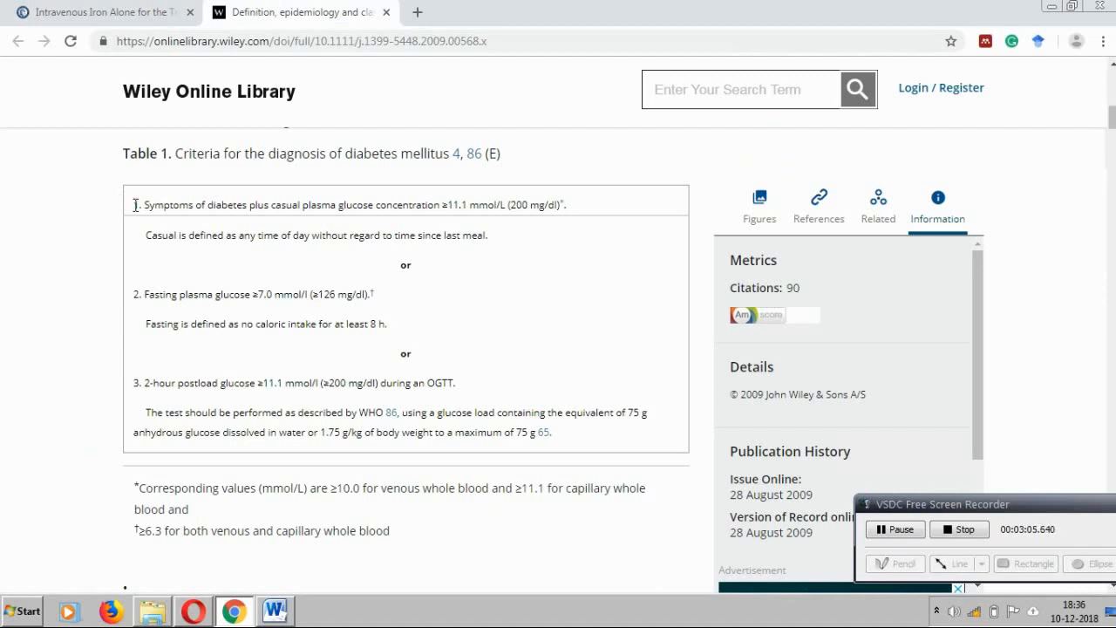
{"action": "left_click_drag", "start_coordinate": [136, 204], "coordinate": [551, 432]}
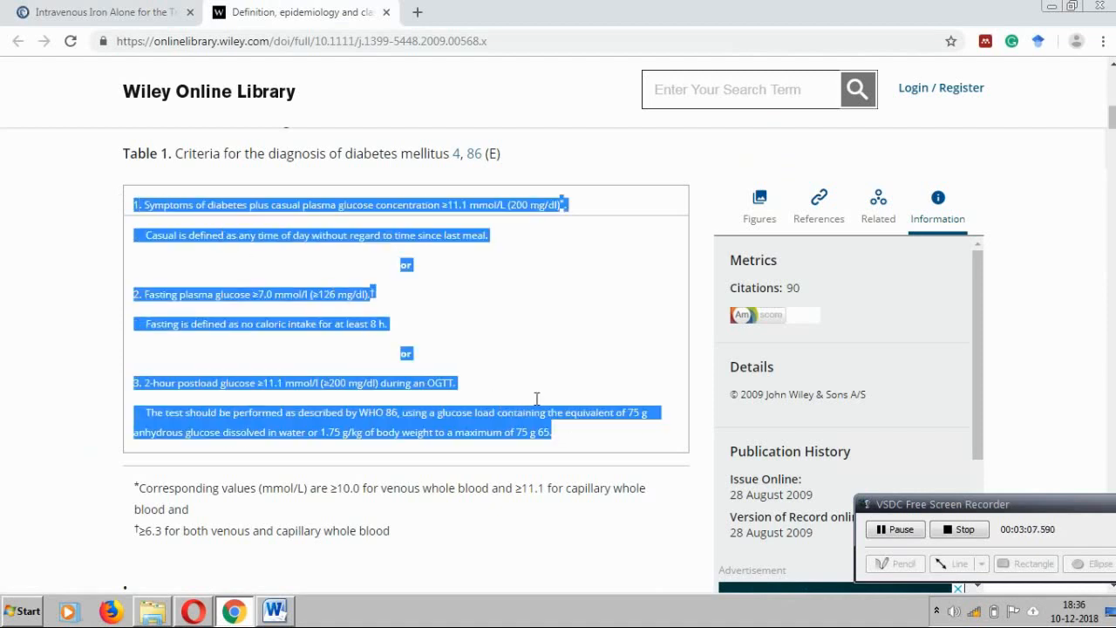
{"action": "left_click", "coordinate": [272, 610]}
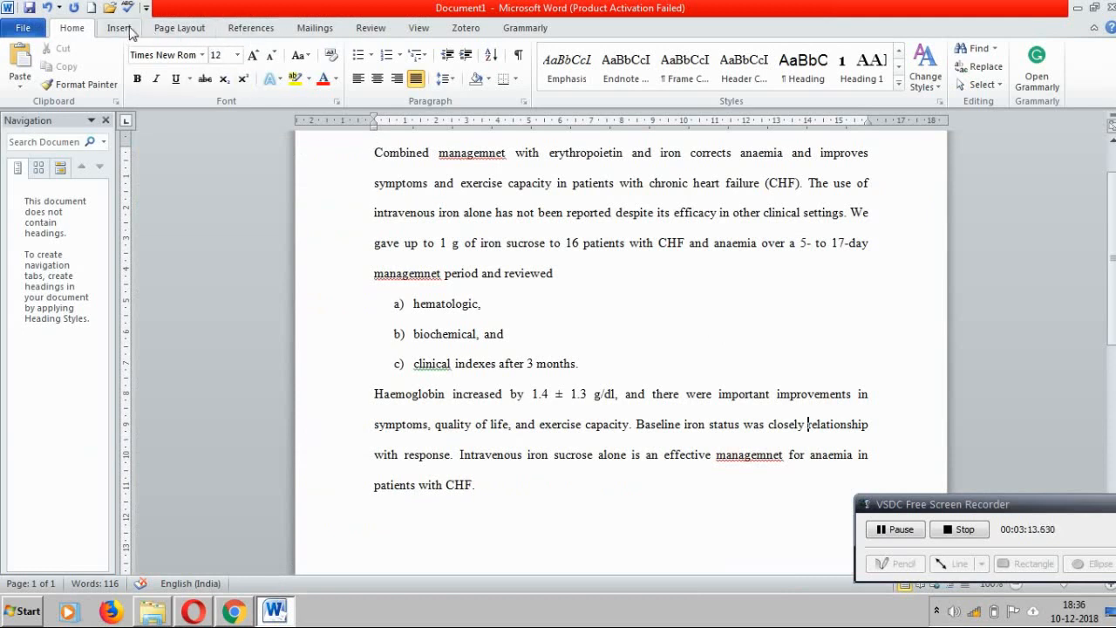
Insert a screen clipping of the Wiley Table 1 region into the Word abstract.
{"action": "left_click", "coordinate": [360, 62]}
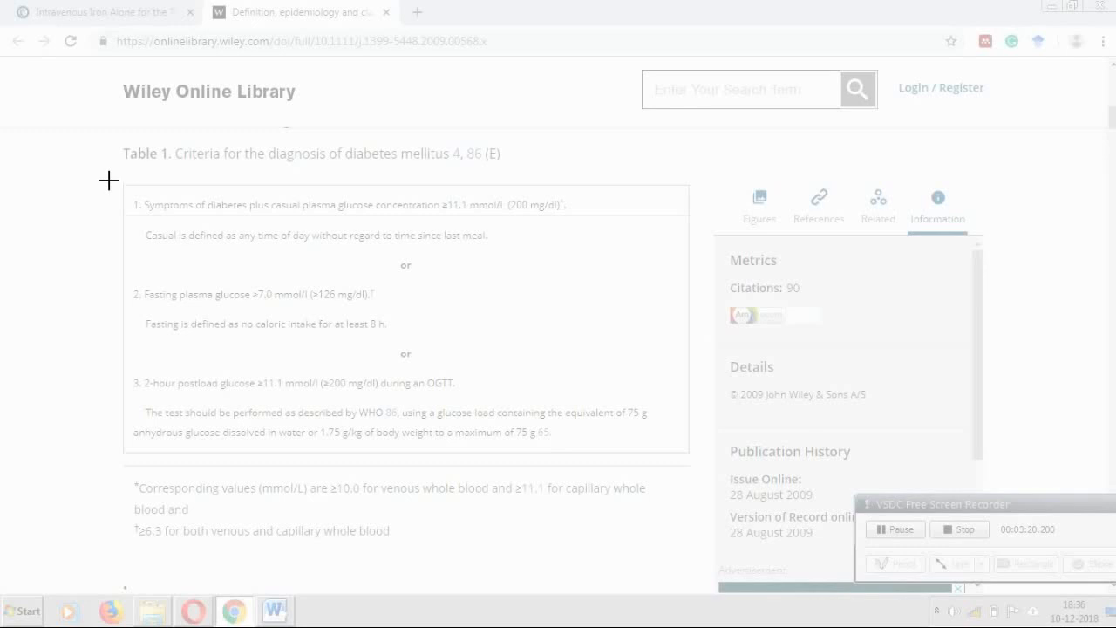
{"action": "left_click_drag", "start_coordinate": [111, 180], "coordinate": [697, 462]}
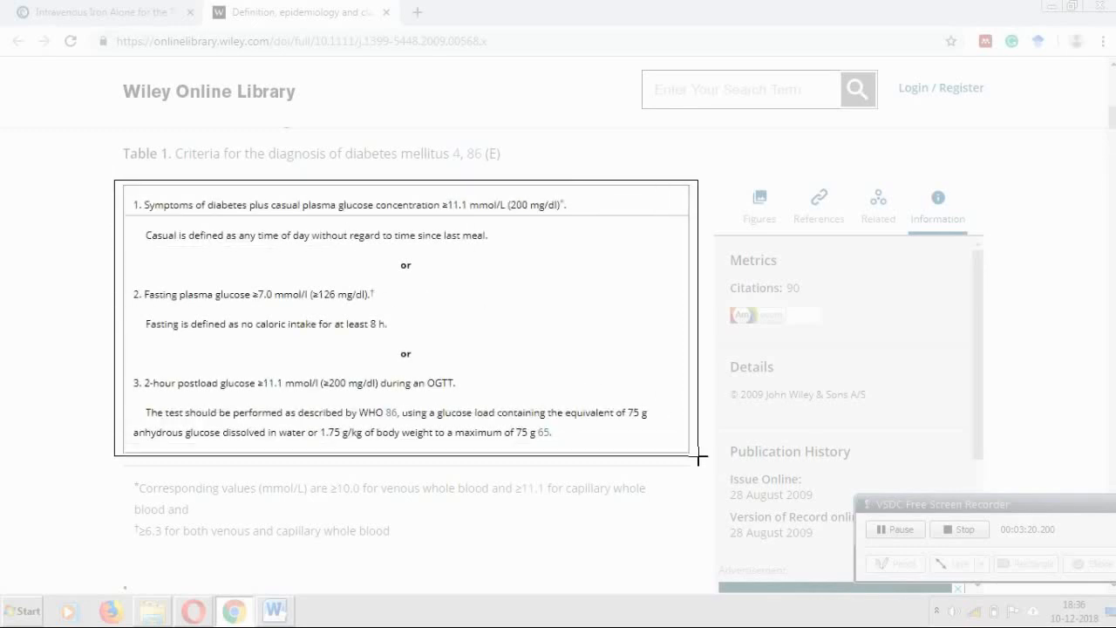
{"action": "left_click", "coordinate": [274, 610]}
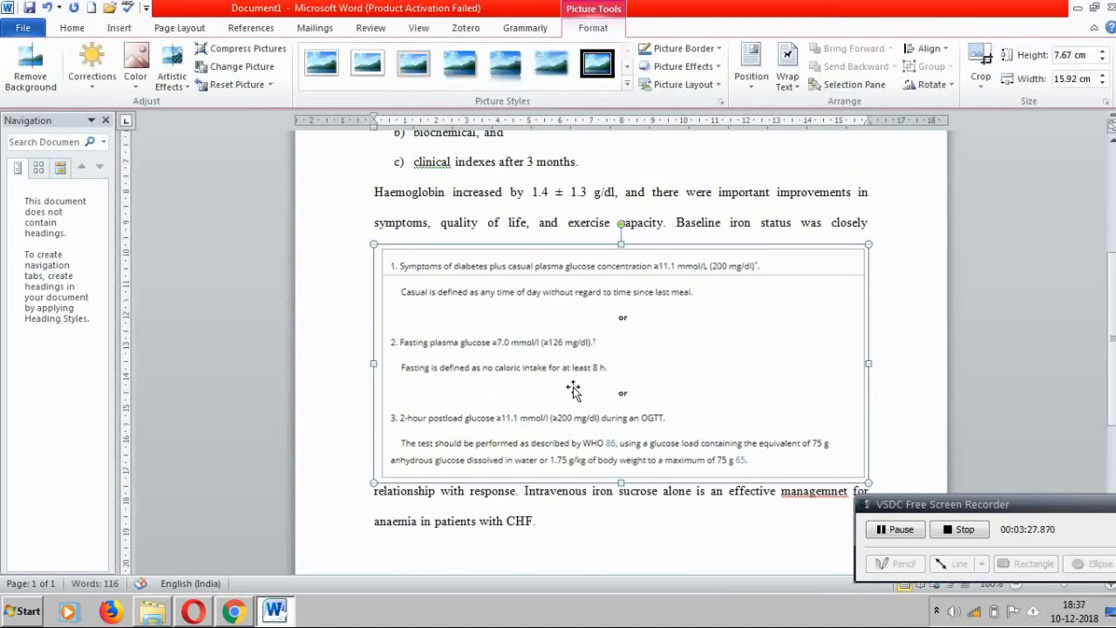
{"action": "mouse_move", "coordinate": [531, 347]}
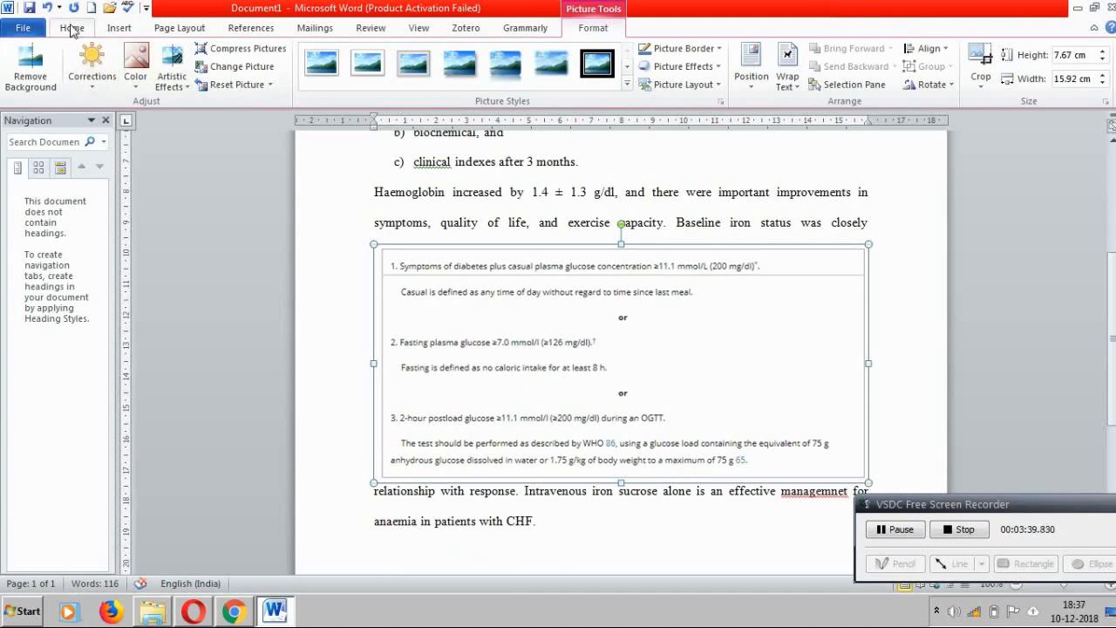
Return to the Home ribbon and scroll to review the clipped table in the final paragraph.
{"action": "left_click", "coordinate": [71, 28]}
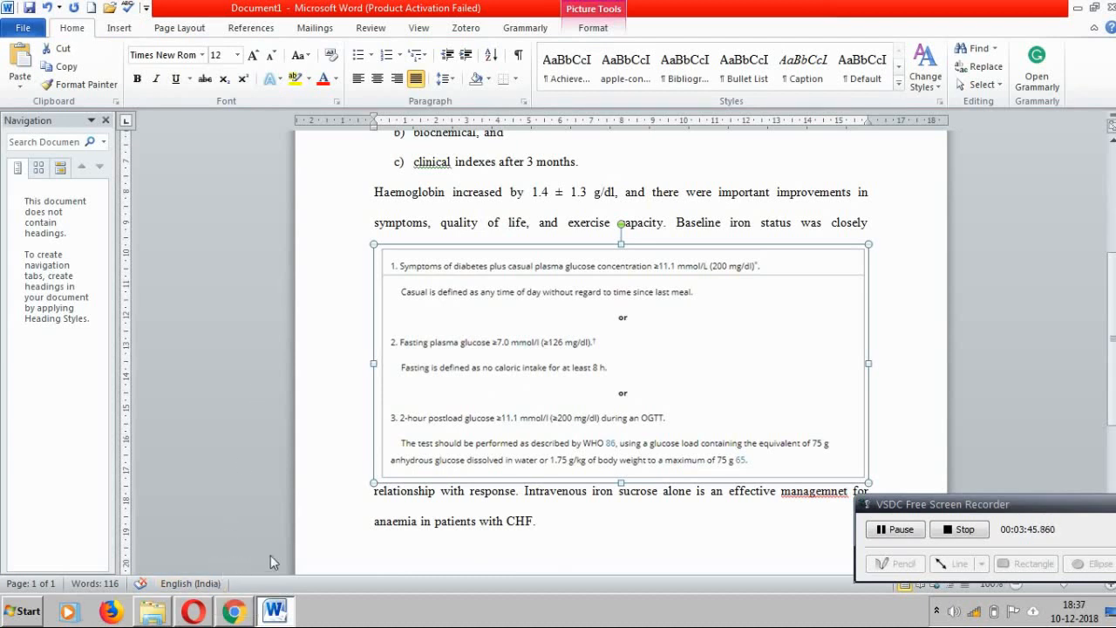
{"action": "mouse_move", "coordinate": [990, 268]}
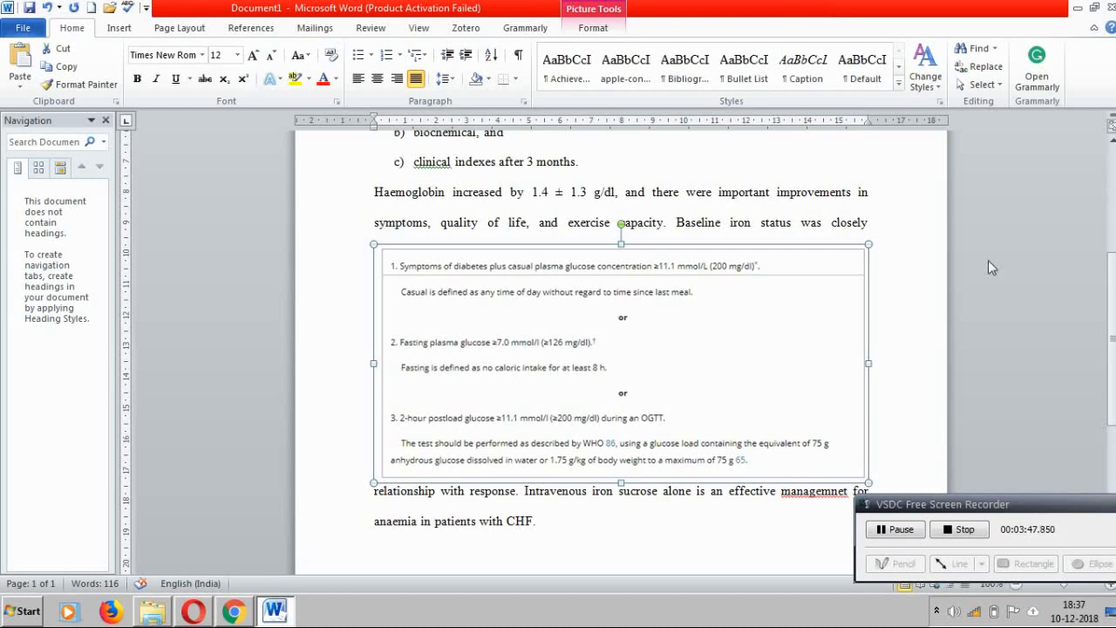
{"action": "mouse_move", "coordinate": [980, 67]}
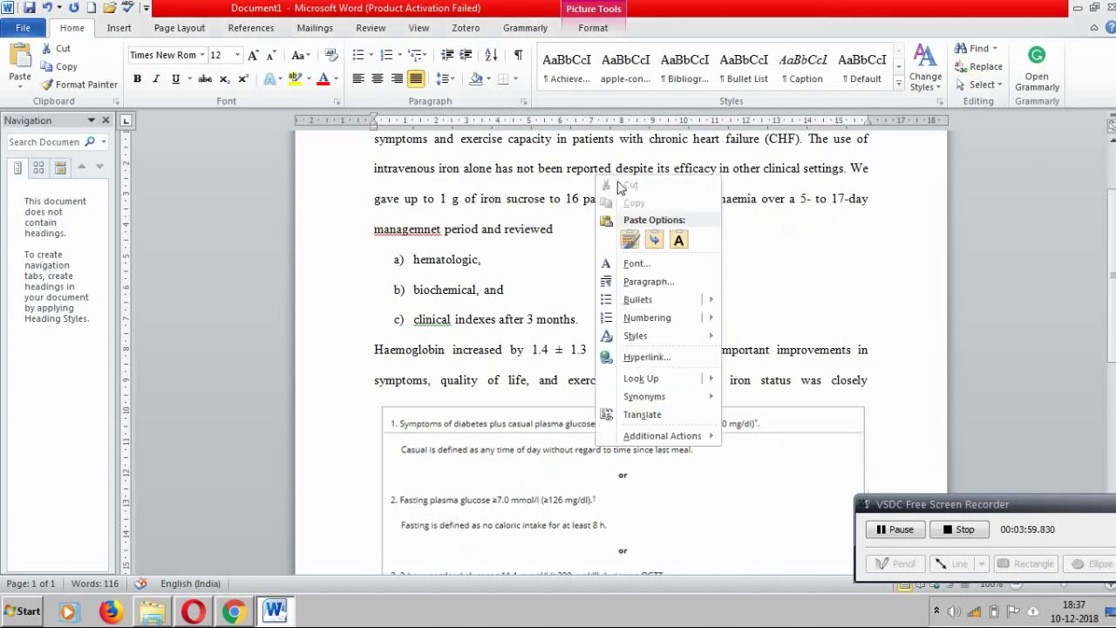
{"action": "mouse_move", "coordinate": [642, 377]}
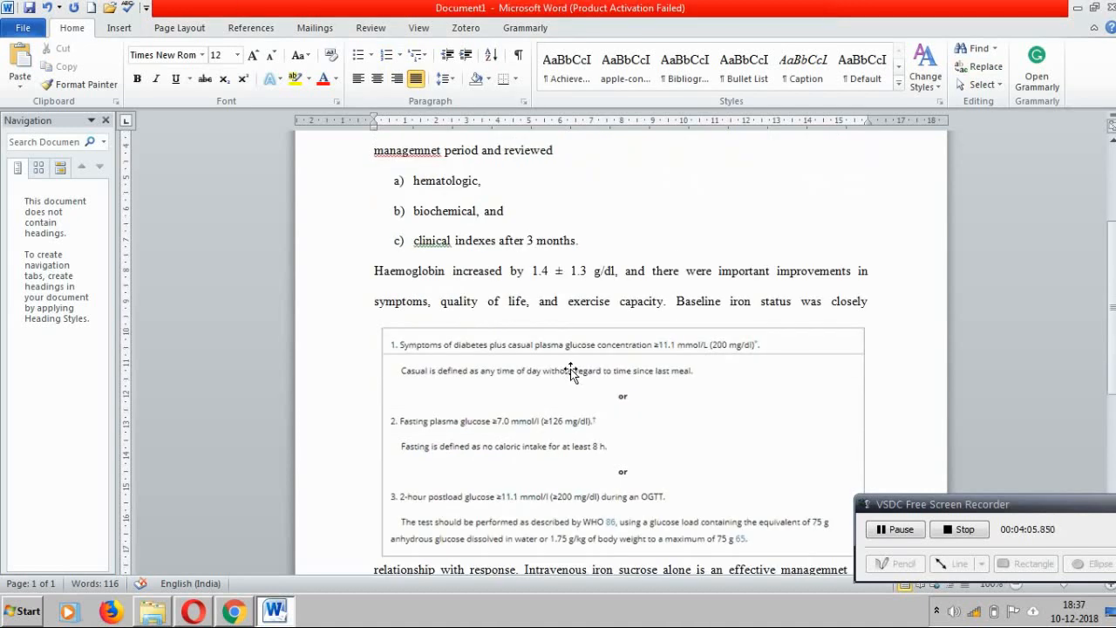
{"action": "scroll", "scroll_direction": "down", "scroll_amount": 3}
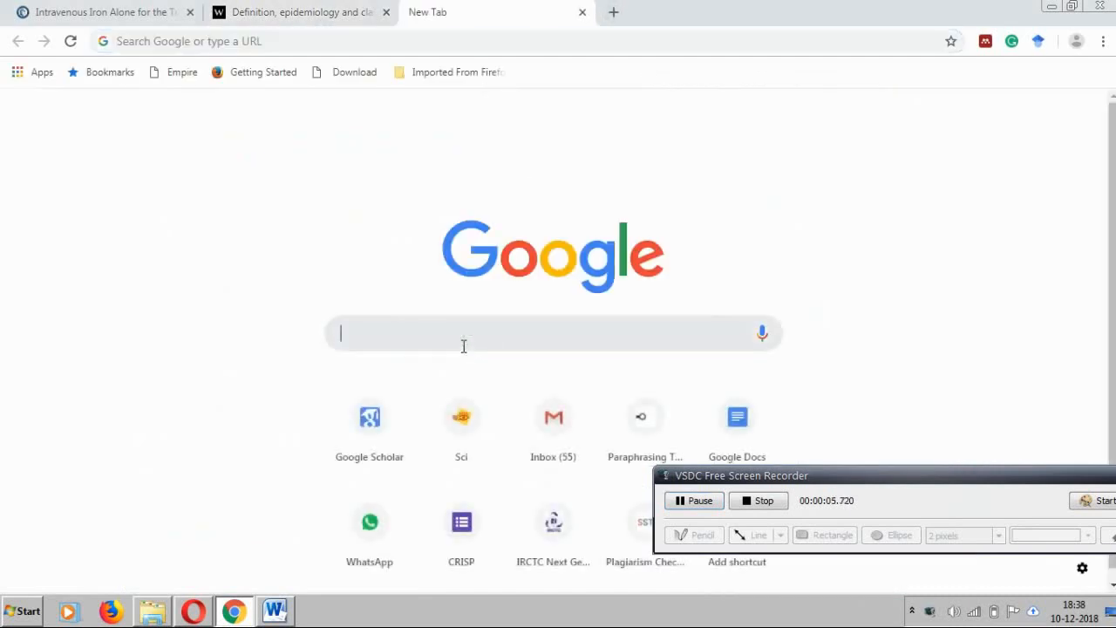
Search Google for 'paraphrasingtools' and open the Paraphrasing Tool result in a new tab.
{"action": "type", "text": "paraphrasingtools"}
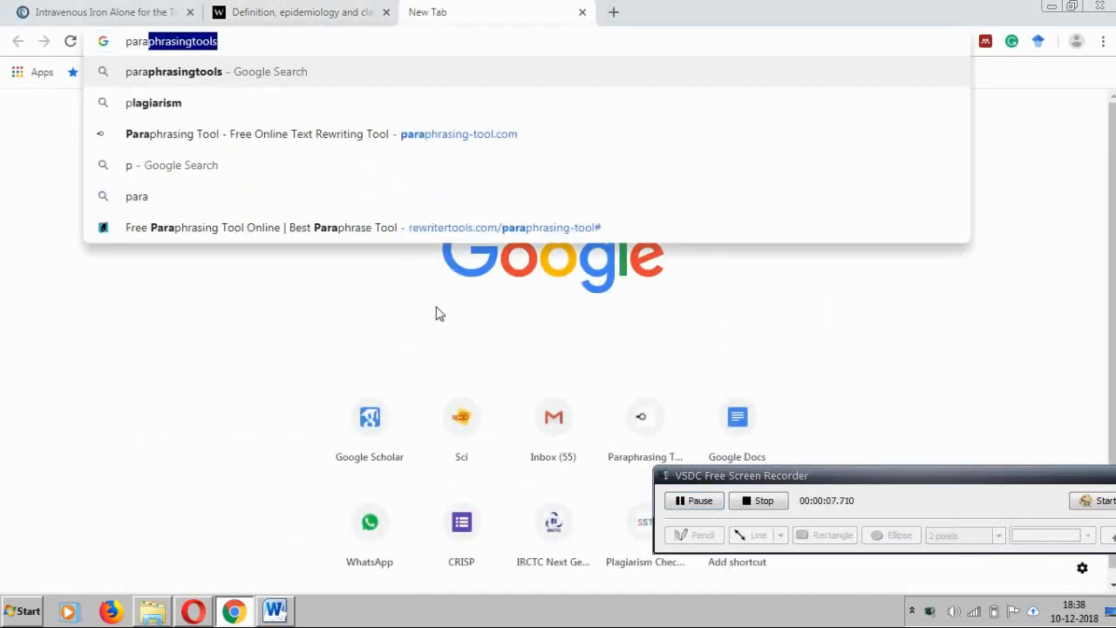
{"action": "key", "text": "Backspace"}
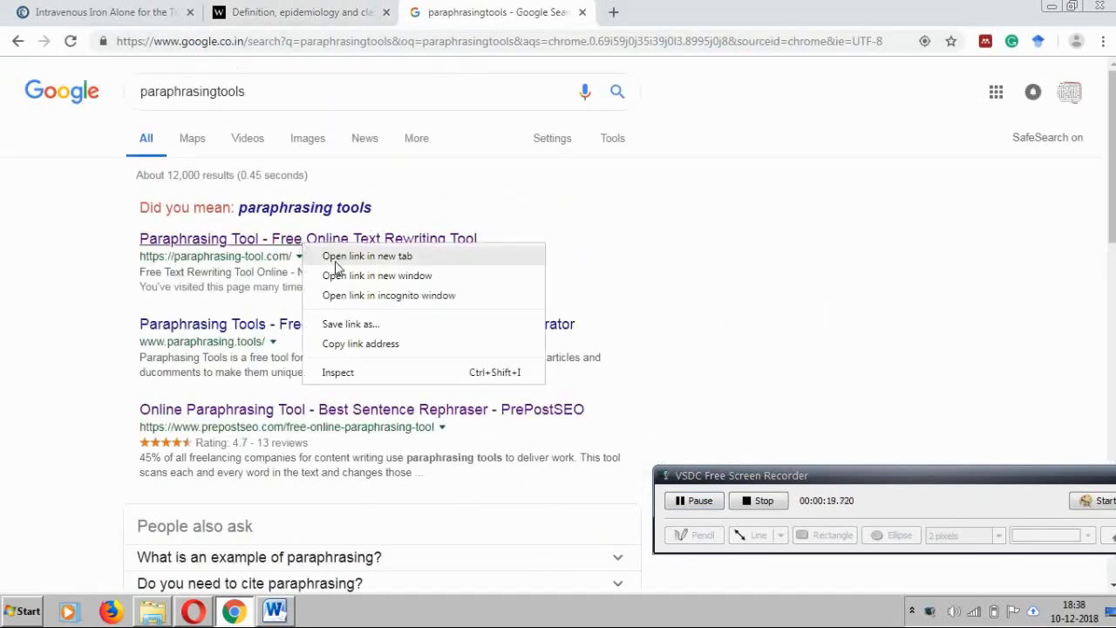
{"action": "left_click", "coordinate": [366, 255]}
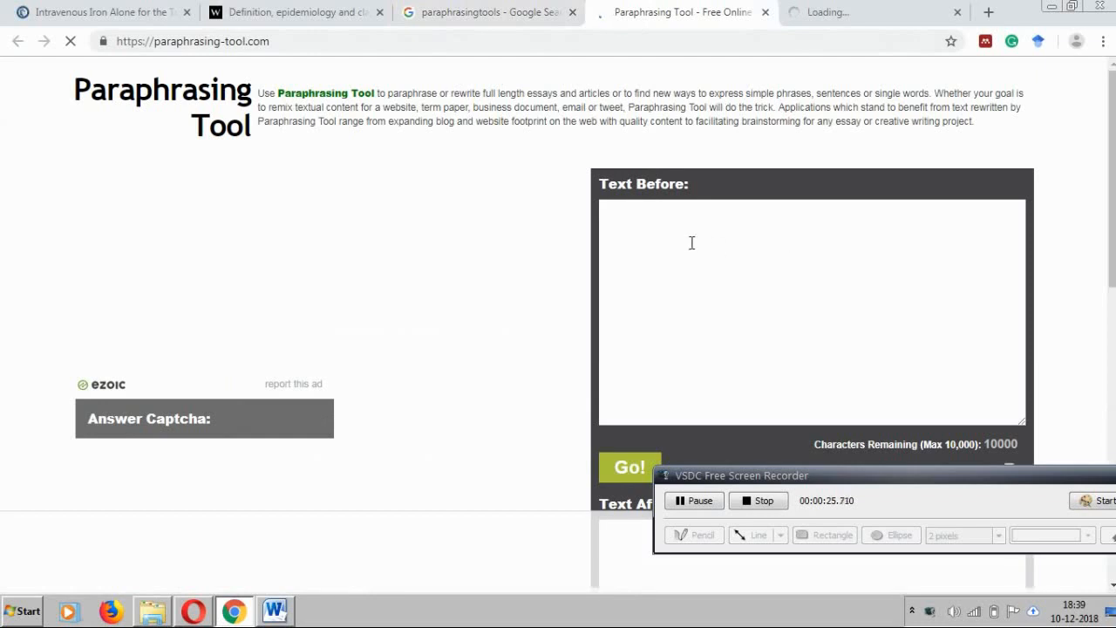
Paste the intravenous iron abstract into the Text Before box and view the reworded output below.
{"action": "right_click", "coordinate": [680, 244]}
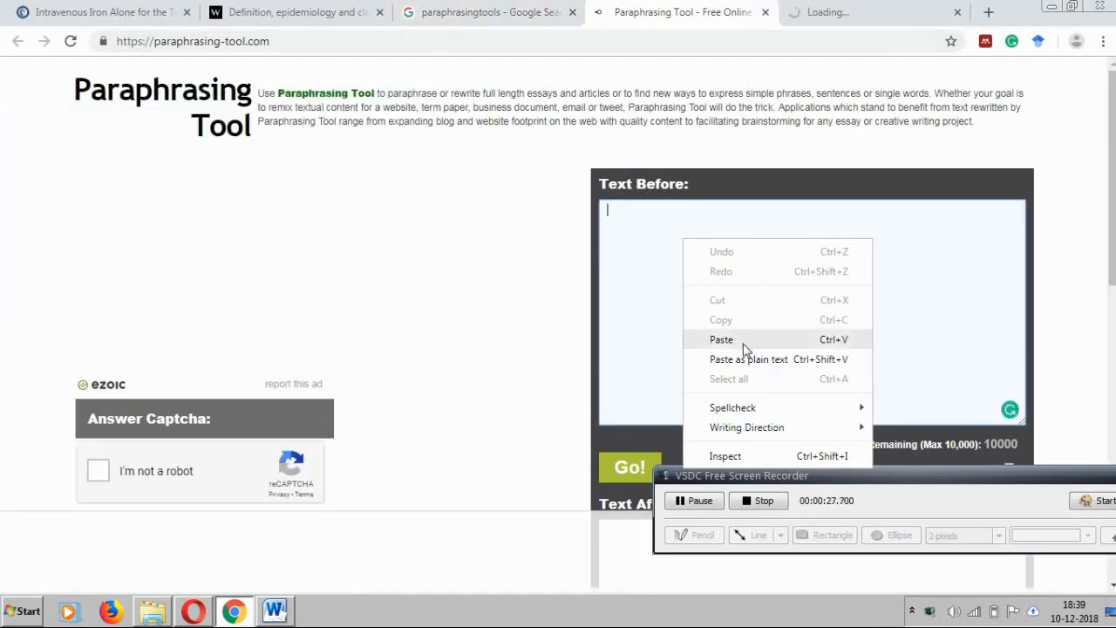
{"action": "left_click", "coordinate": [722, 338]}
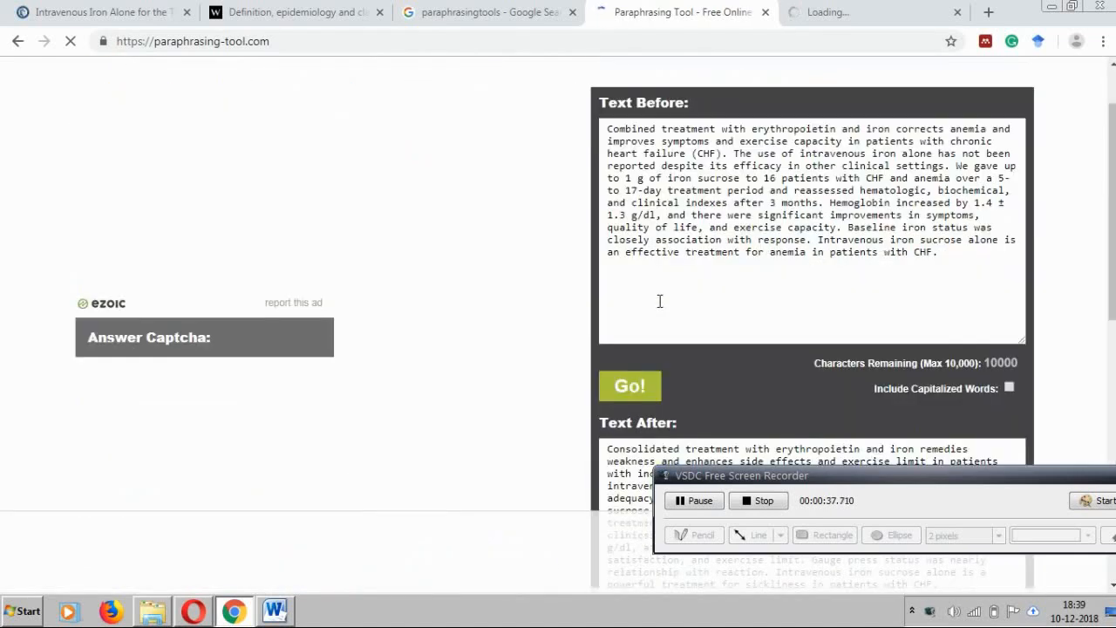
{"action": "scroll", "scroll_direction": "down", "scroll_amount": 3}
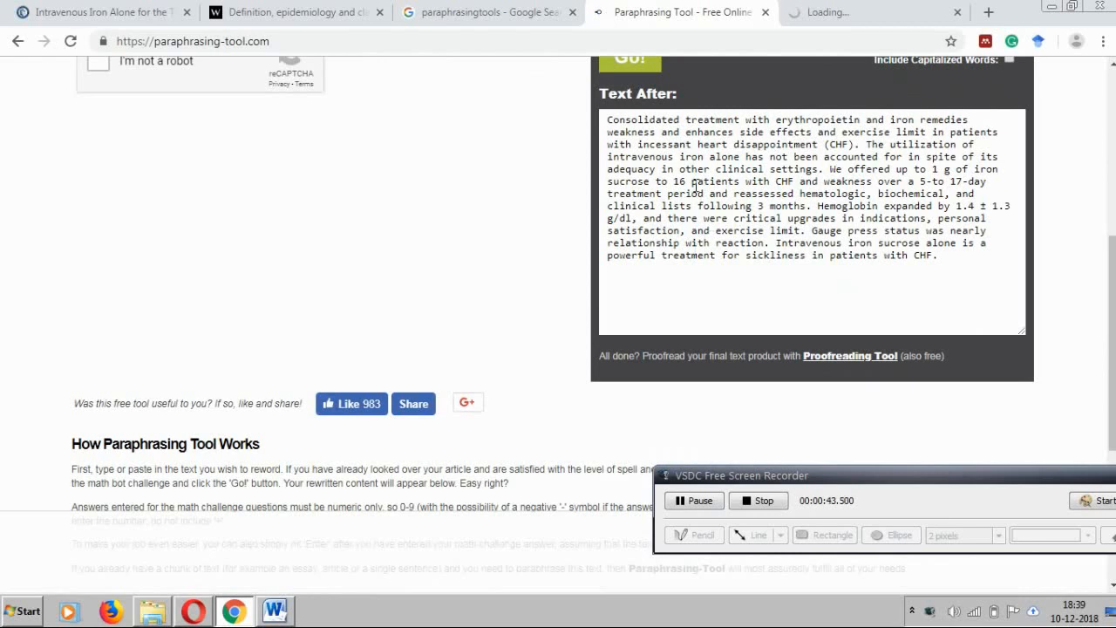
{"action": "mouse_move", "coordinate": [694, 170]}
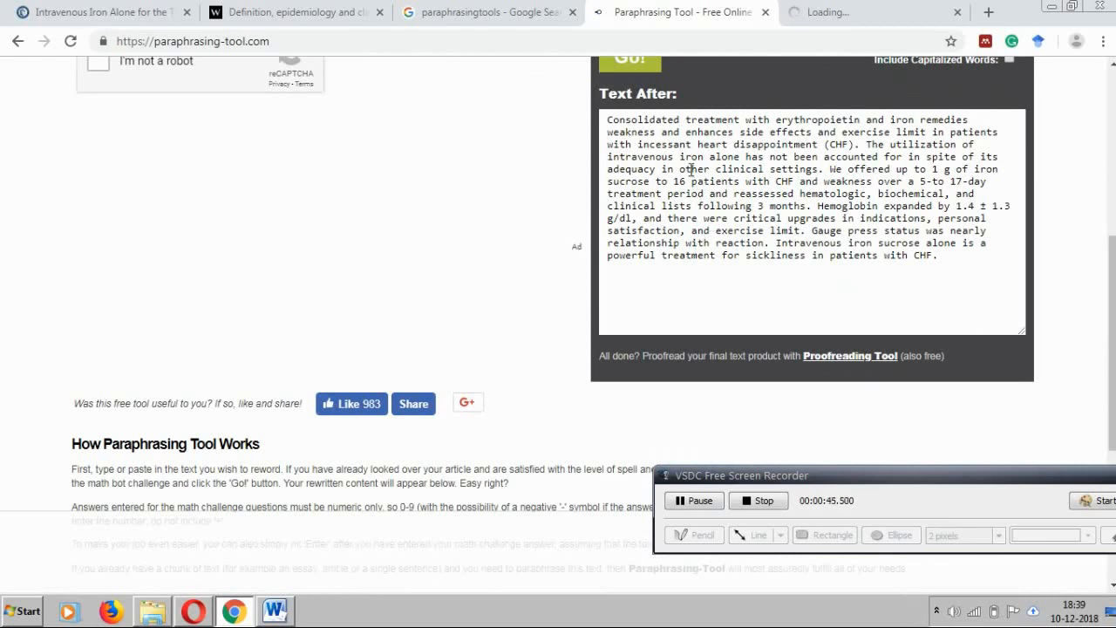
{"action": "mouse_move", "coordinate": [725, 148]}
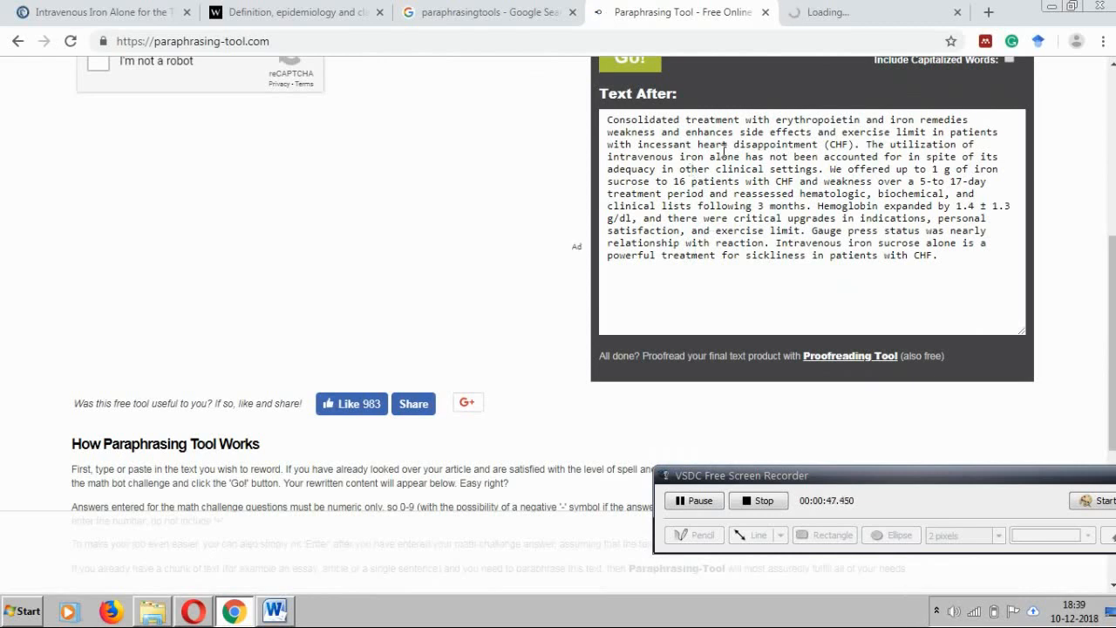